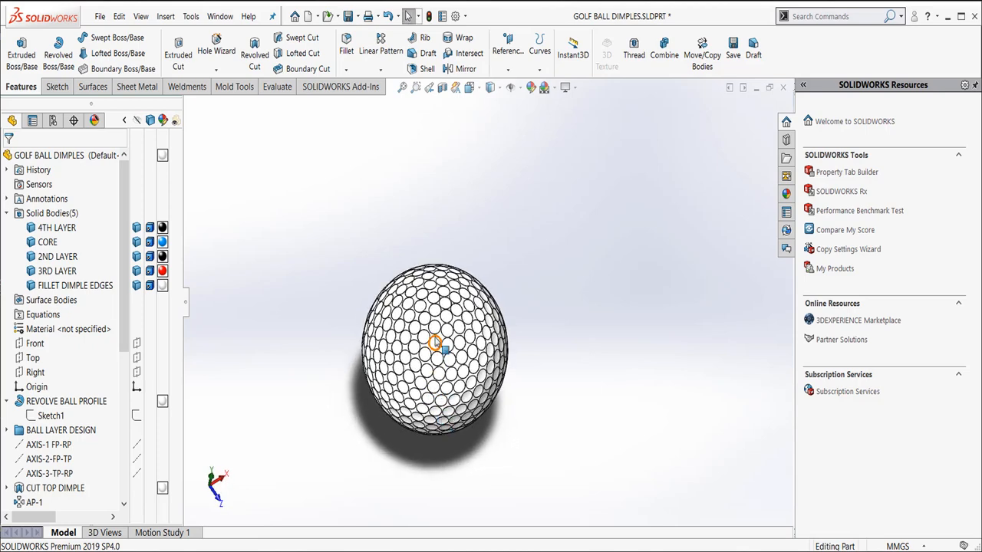
mouse_move(448, 307)
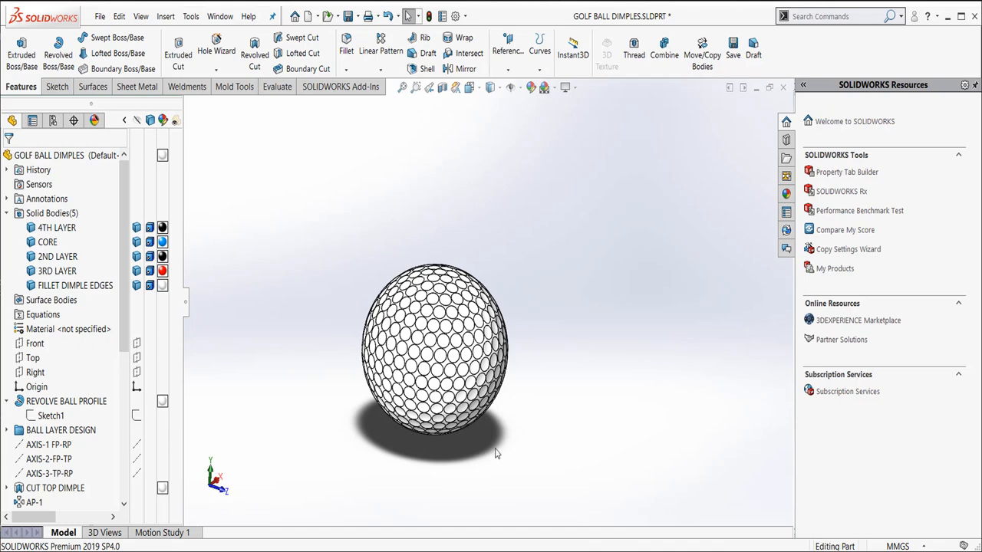
Step: Section the golf ball to expose the blue core inside its red and black shells
left_click_drag(494, 453, 390, 414)
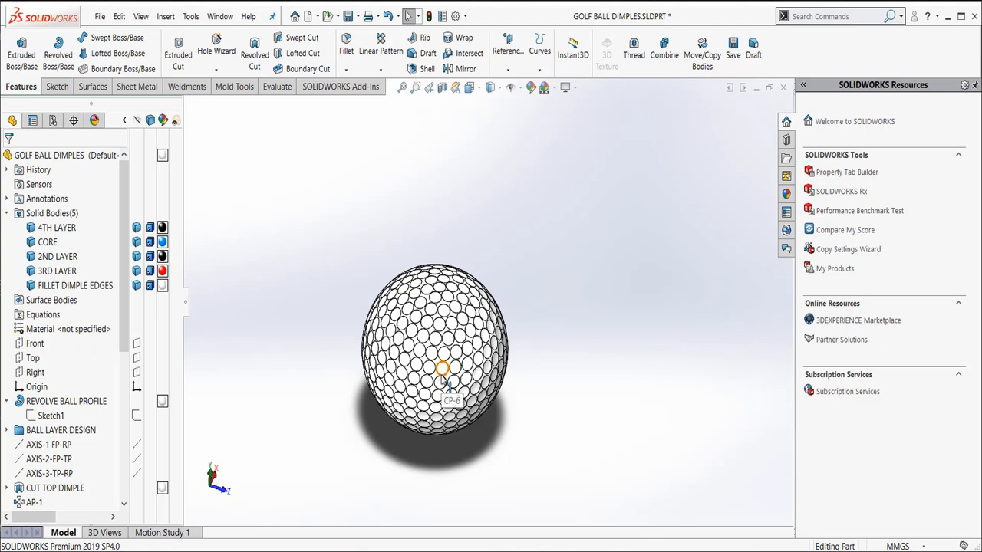
mouse_move(481, 281)
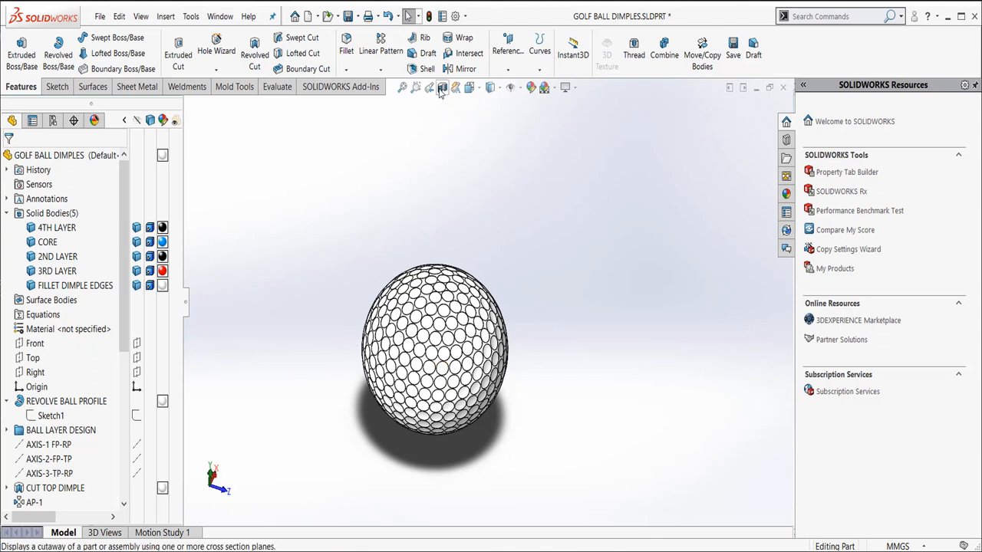
left_click(442, 86)
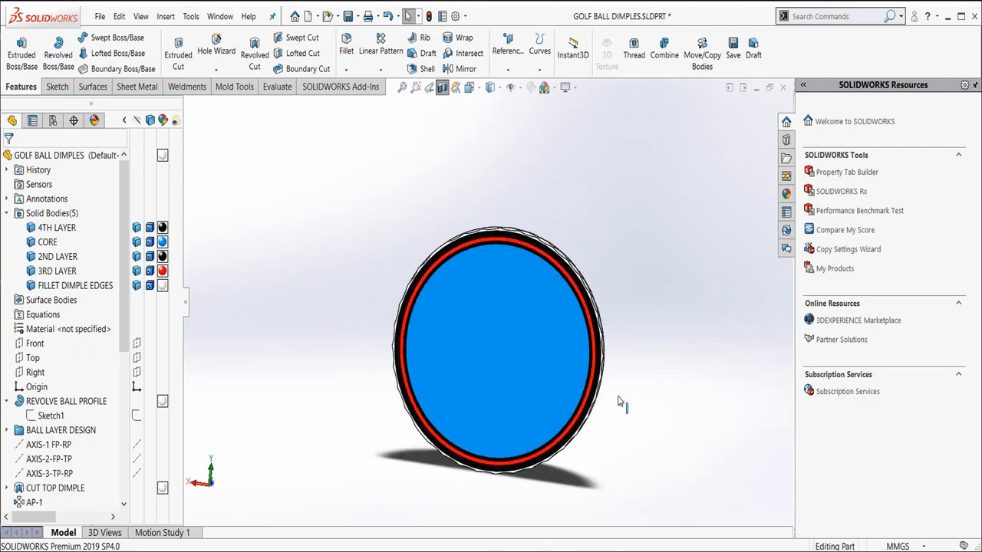
mouse_move(584, 233)
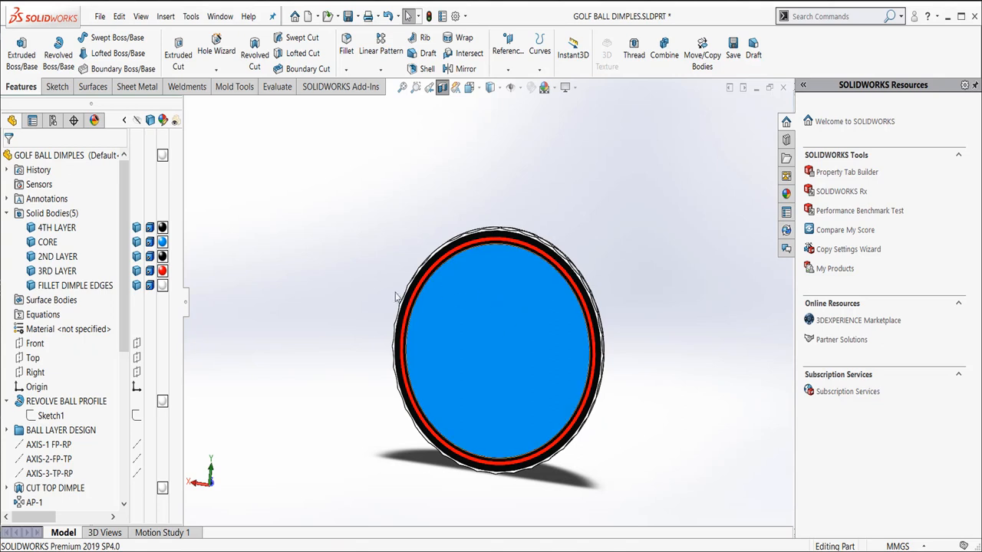
scroll("up", 3)
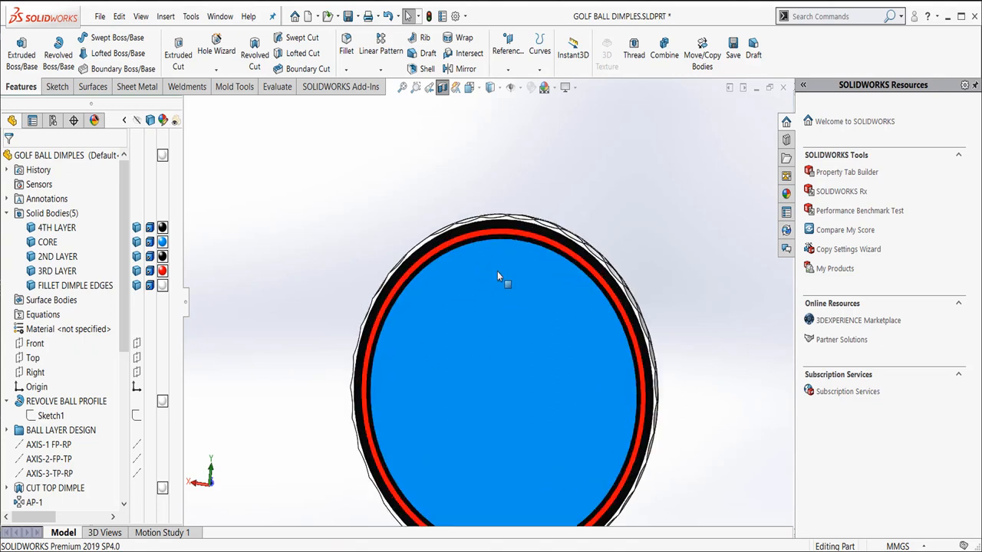
mouse_move(481, 246)
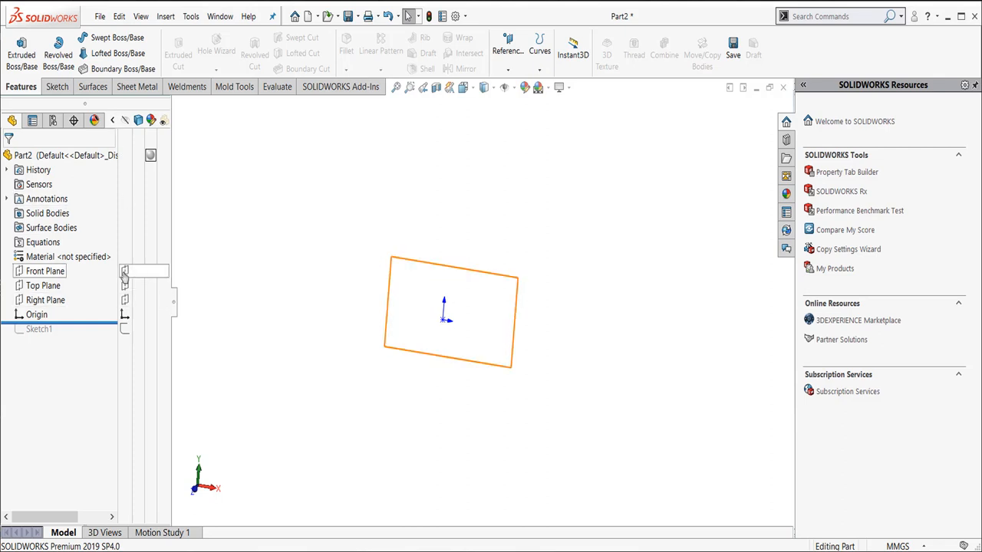
Step: Show the Front, Top and Right planes of the new part
left_click(46, 299)
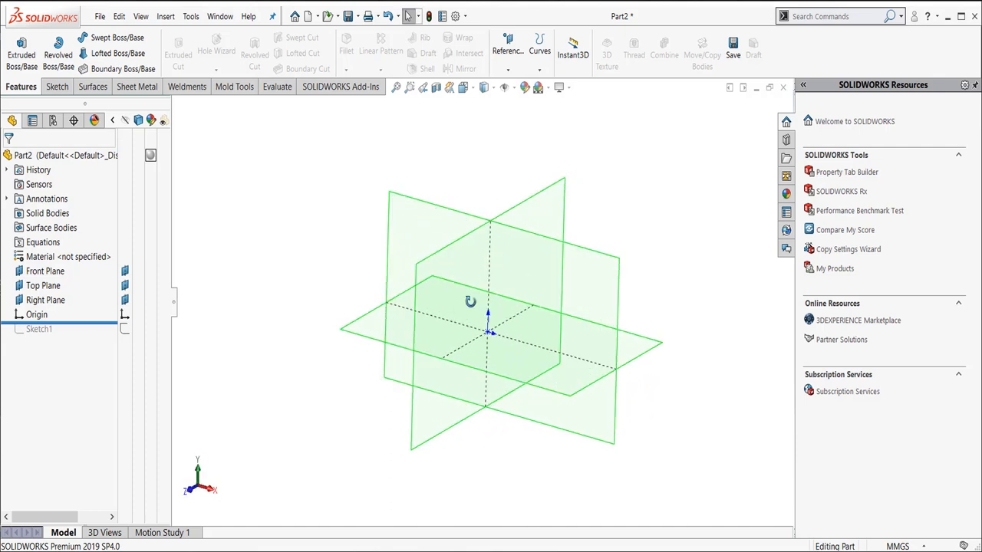
mouse_move(460, 299)
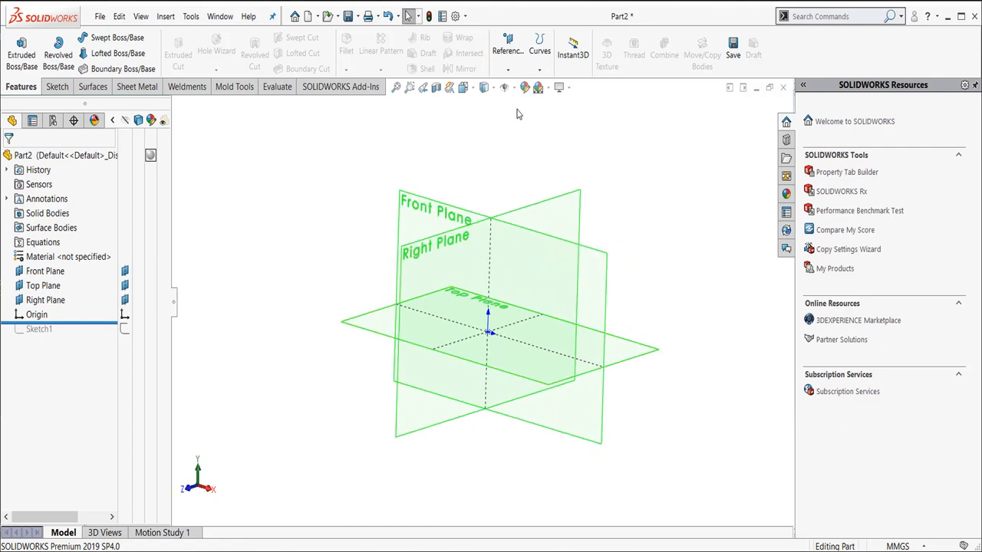
Step: Create a reference axis through the intersection of the Front and Right planes
left_click(507, 46)
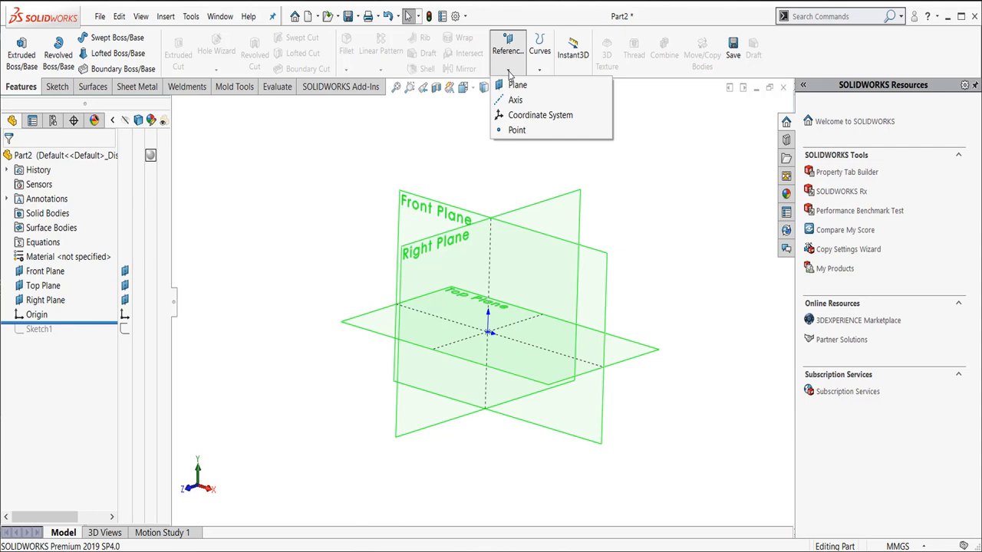
mouse_move(516, 100)
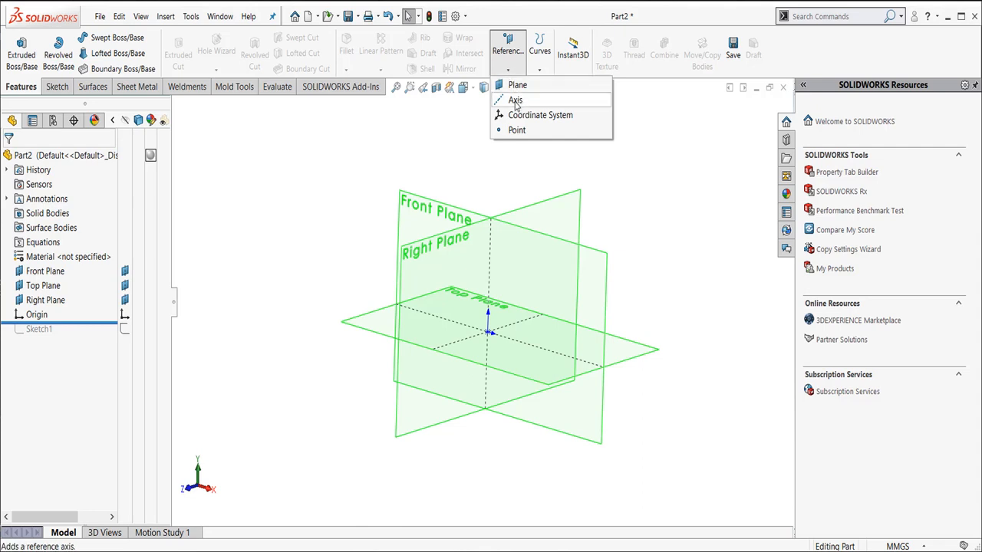
left_click(516, 100)
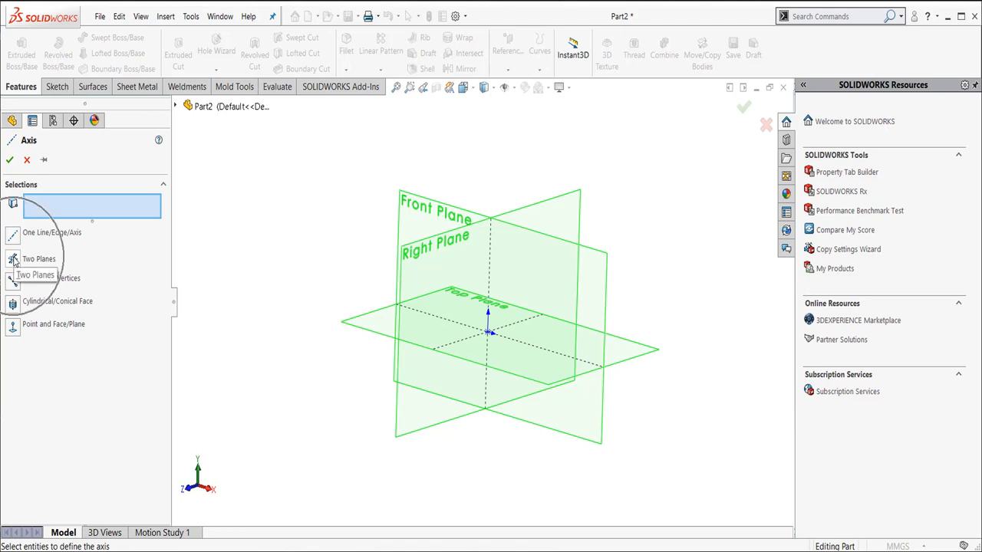
mouse_move(362, 230)
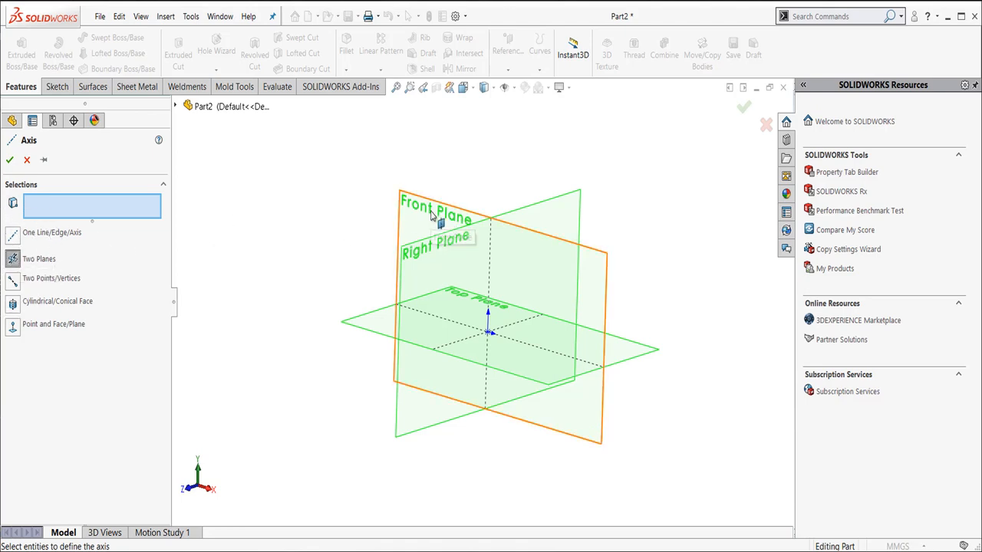
mouse_move(437, 215)
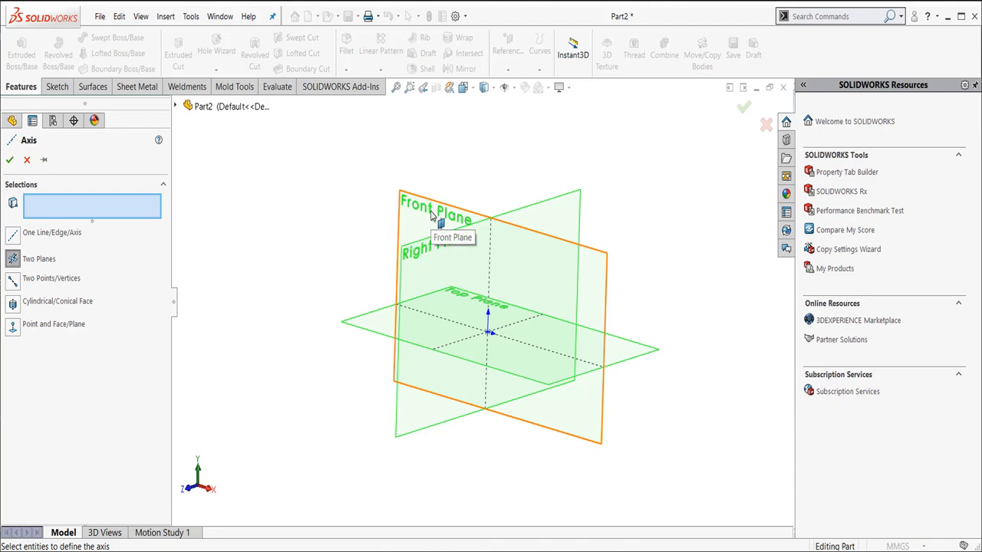
left_click(436, 215)
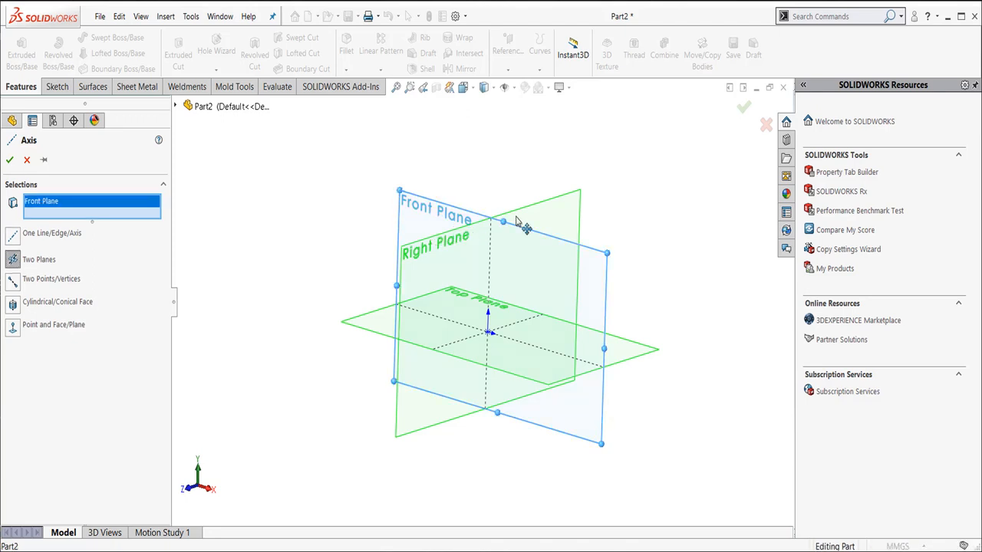
left_click(504, 222)
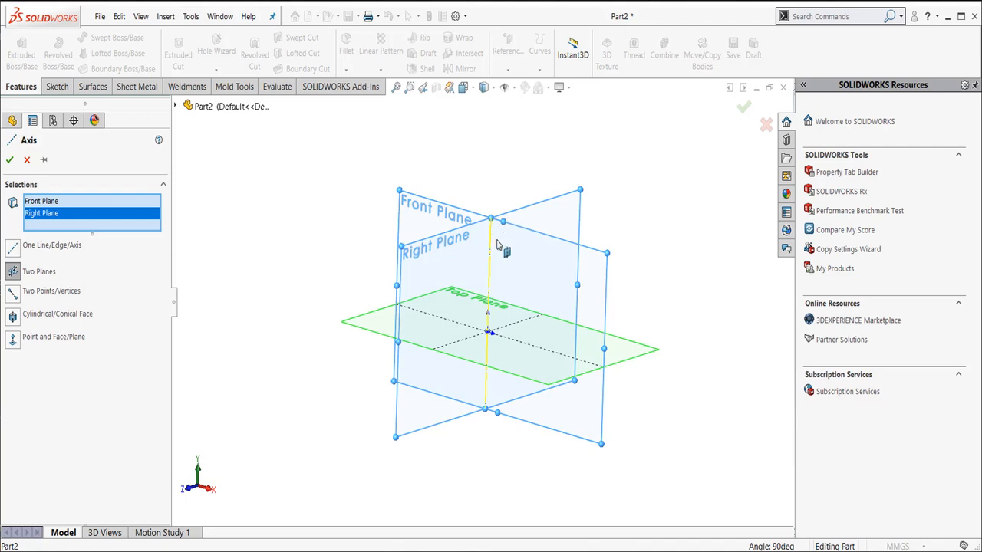
mouse_move(491, 222)
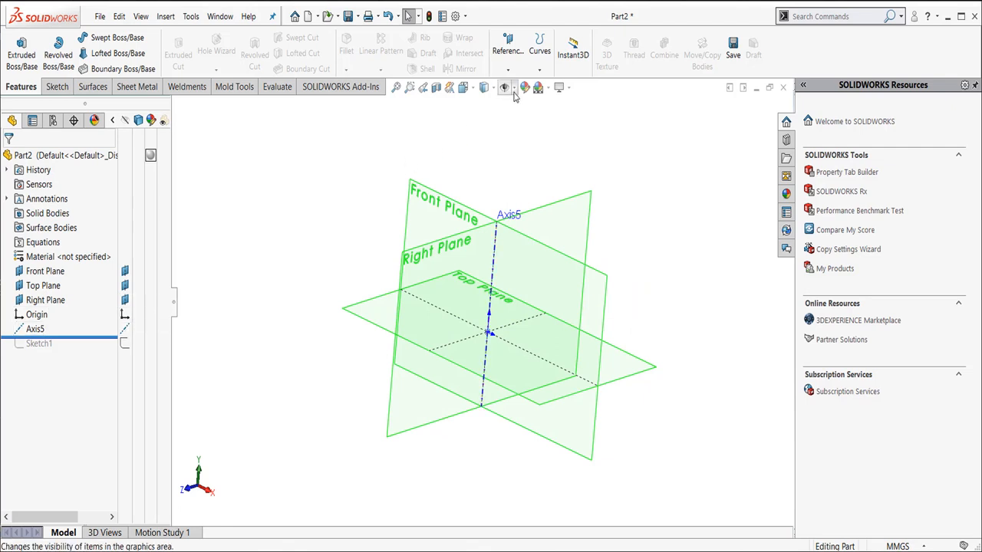
mouse_move(504, 86)
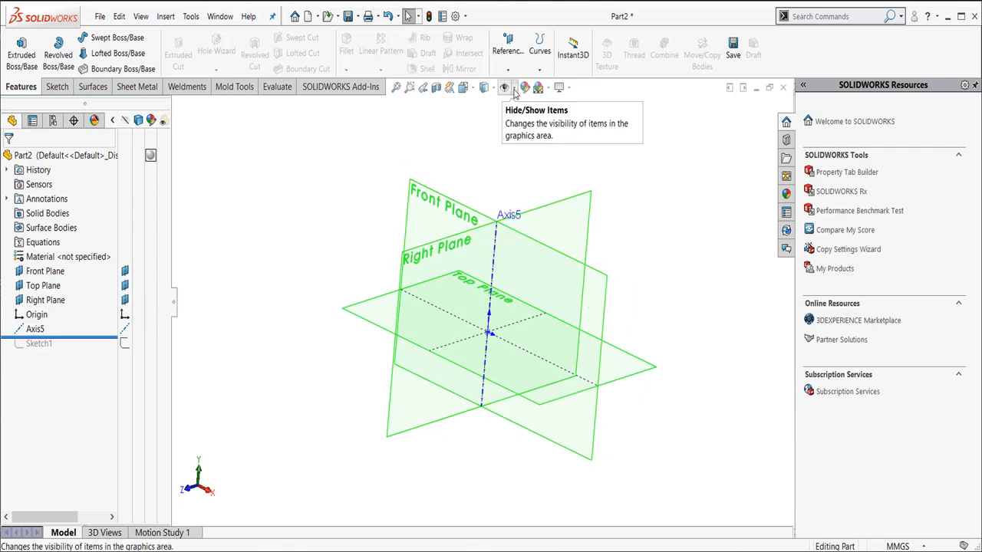
left_click(504, 86)
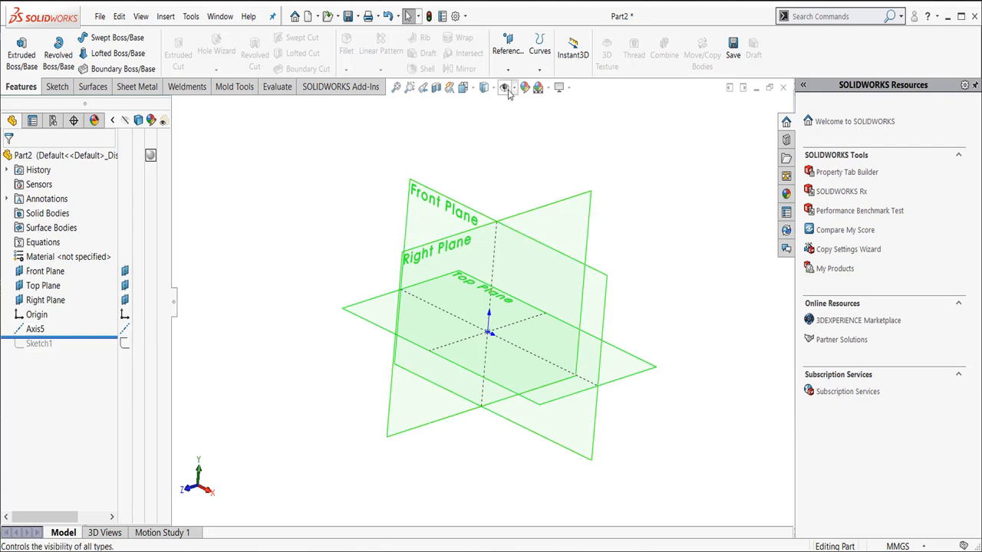
mouse_move(504, 86)
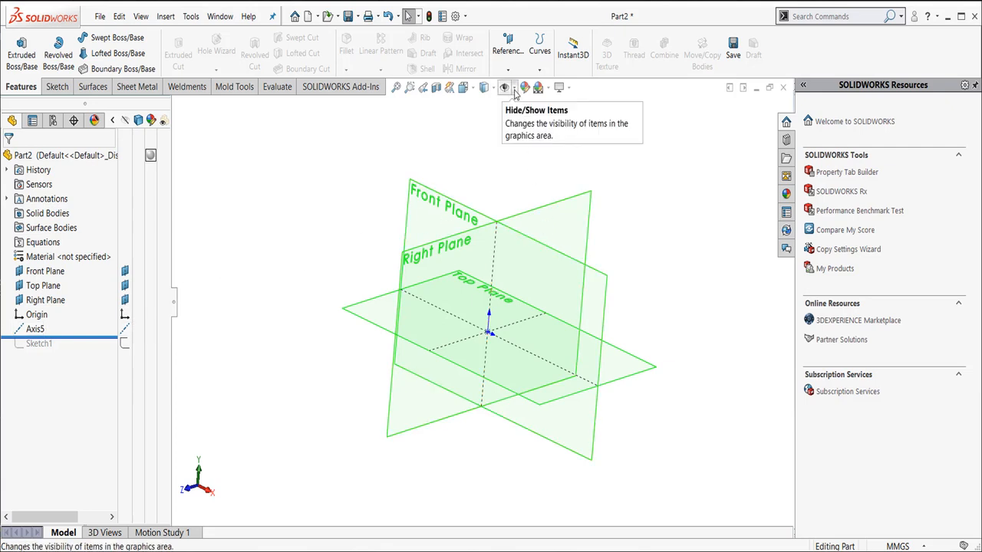
left_click(504, 86)
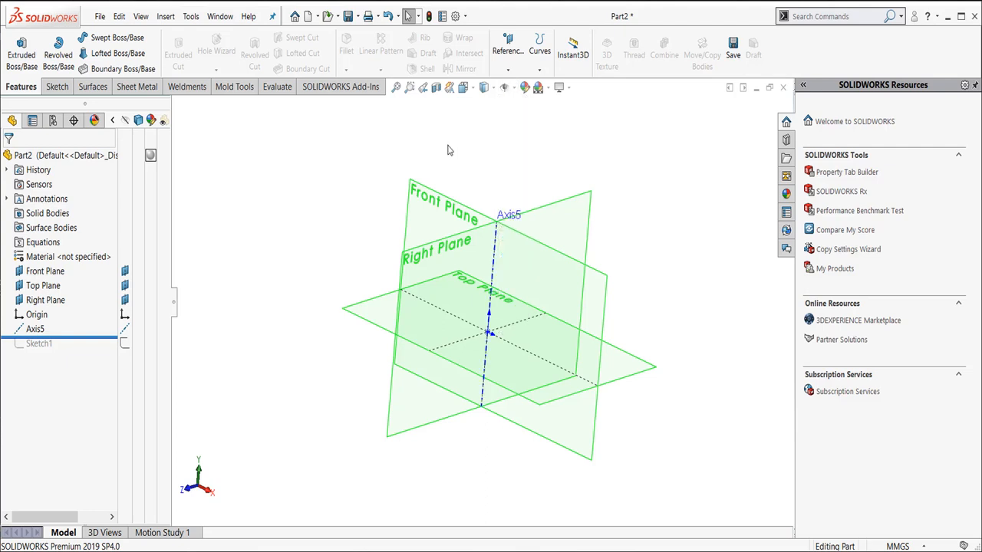
left_click(45, 270)
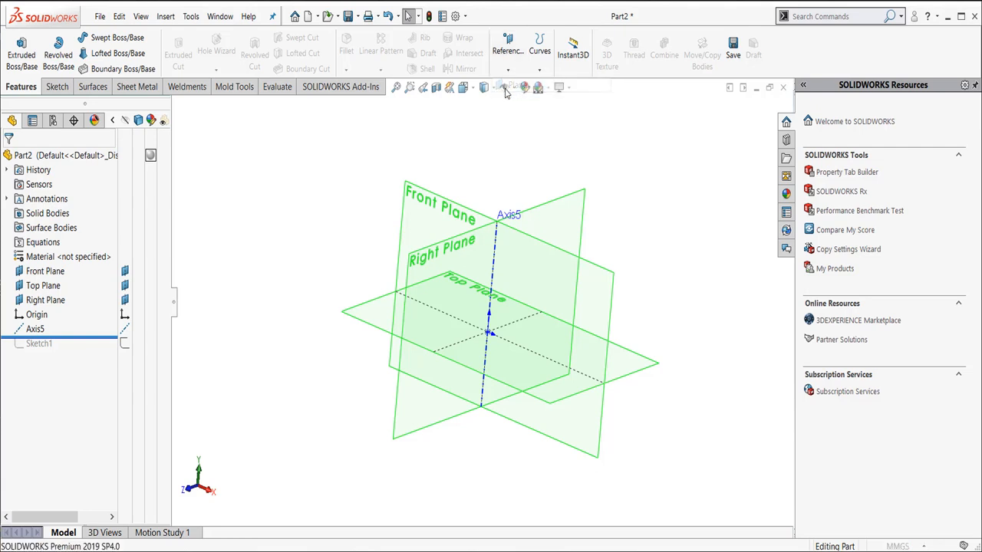
Step: Create two reference planes offset 20 mm each from the Front Plane
left_click(506, 86)
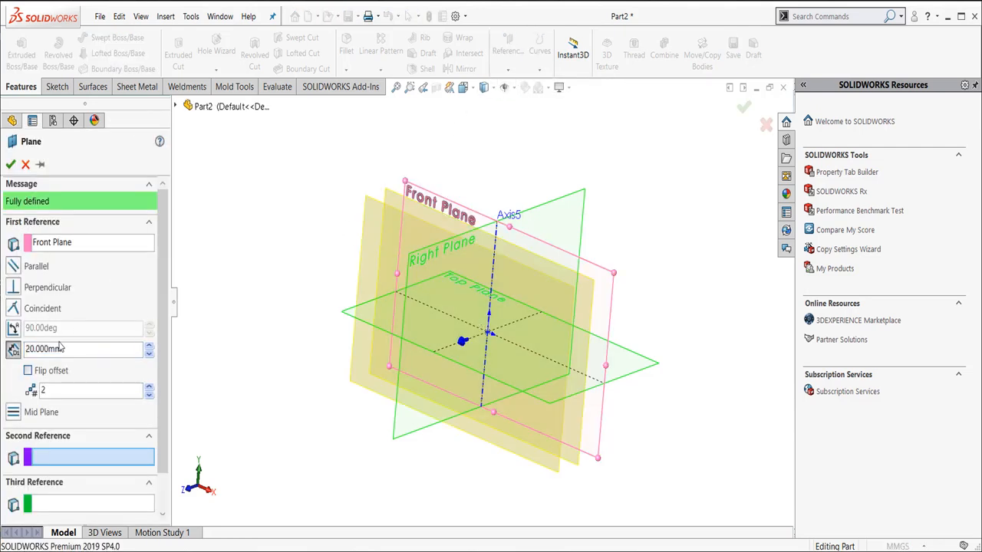
left_click(10, 164)
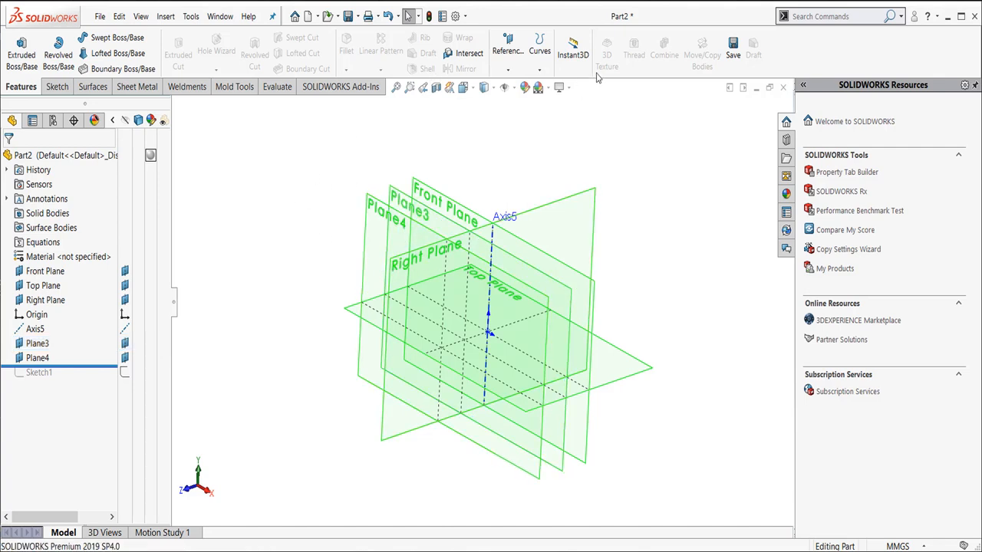
Step: Create Axis6 through Plane4 and the Right Plane
left_click(506, 46)
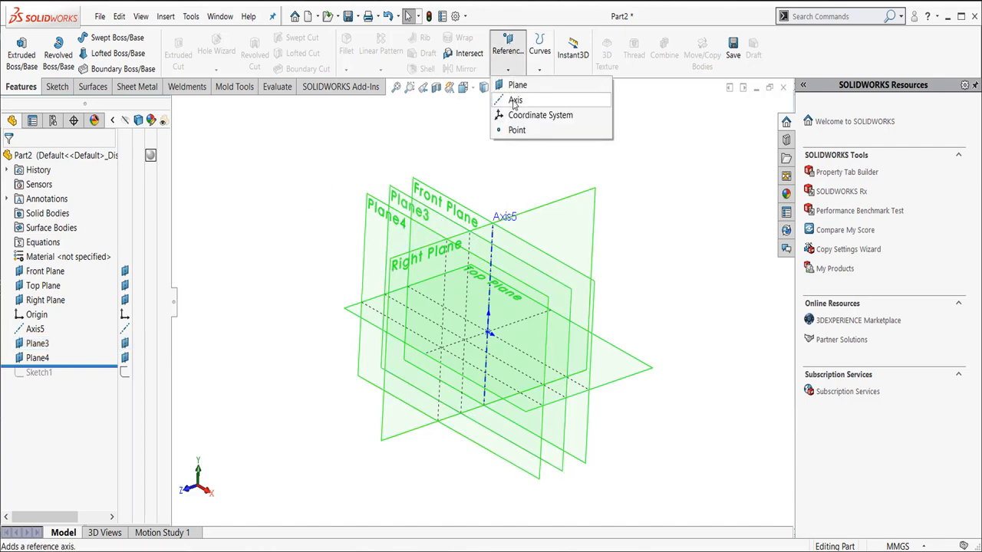
left_click(516, 100)
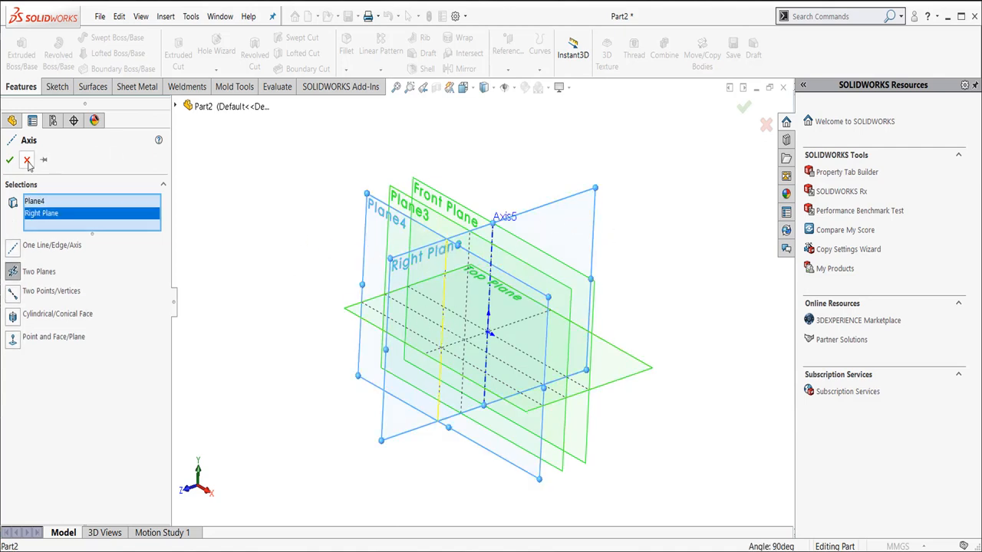
left_click(9, 160)
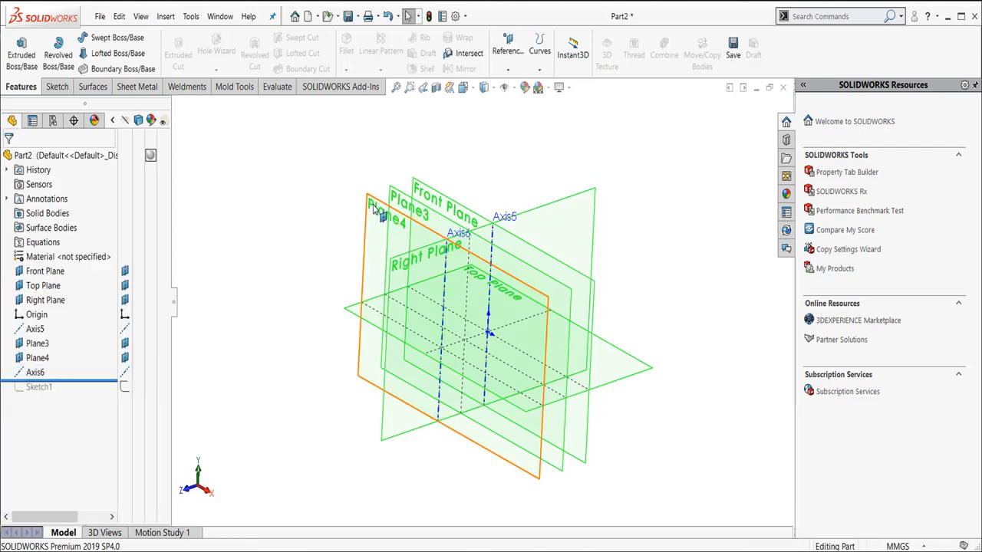
Step: Create Axis7 through Plane3 and the Top Plane
left_click(506, 49)
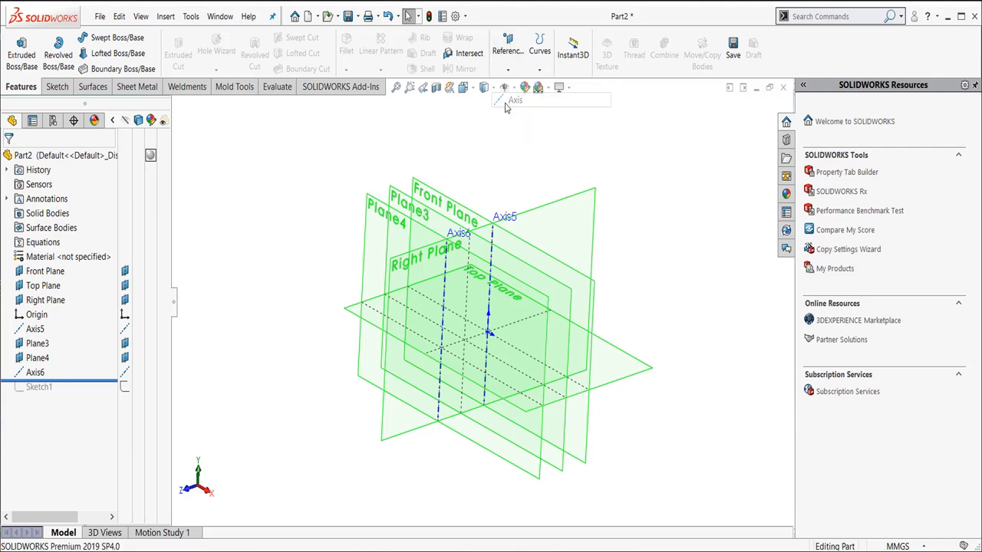
left_click(504, 100)
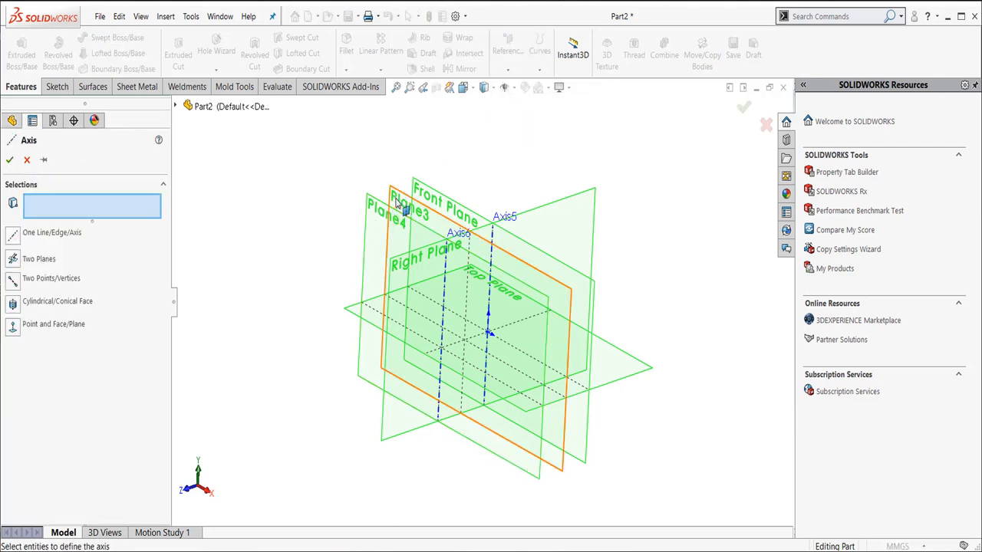
left_click(386, 315)
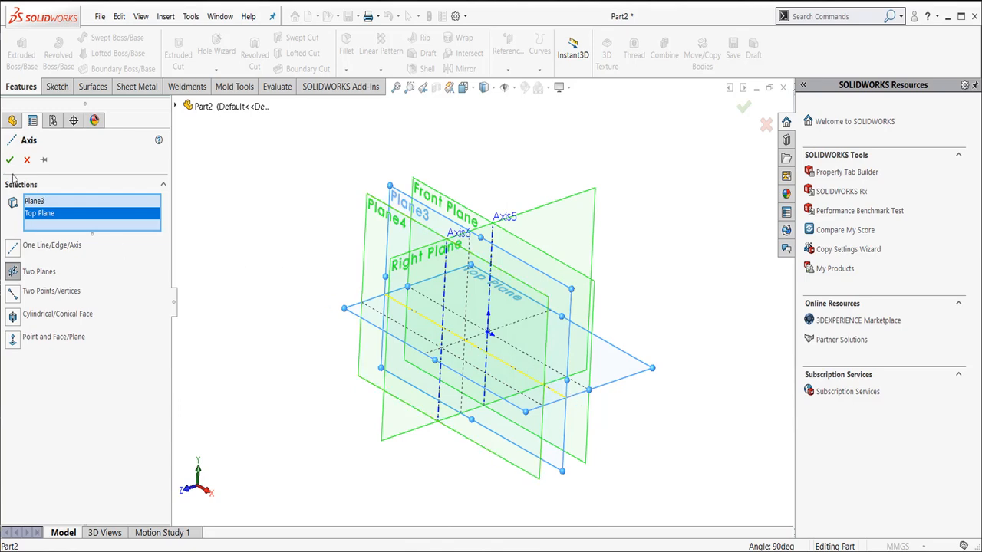
left_click(9, 160)
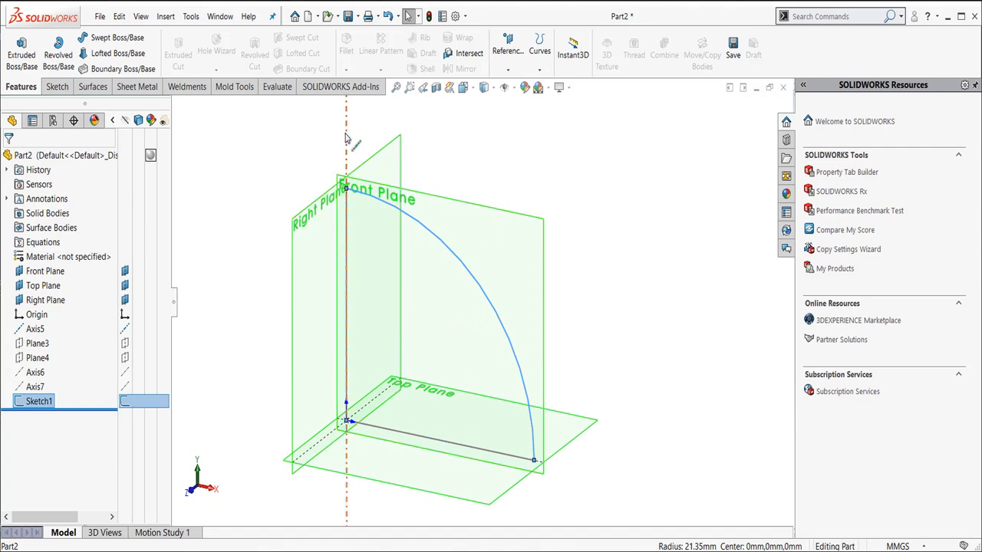
mouse_move(362, 253)
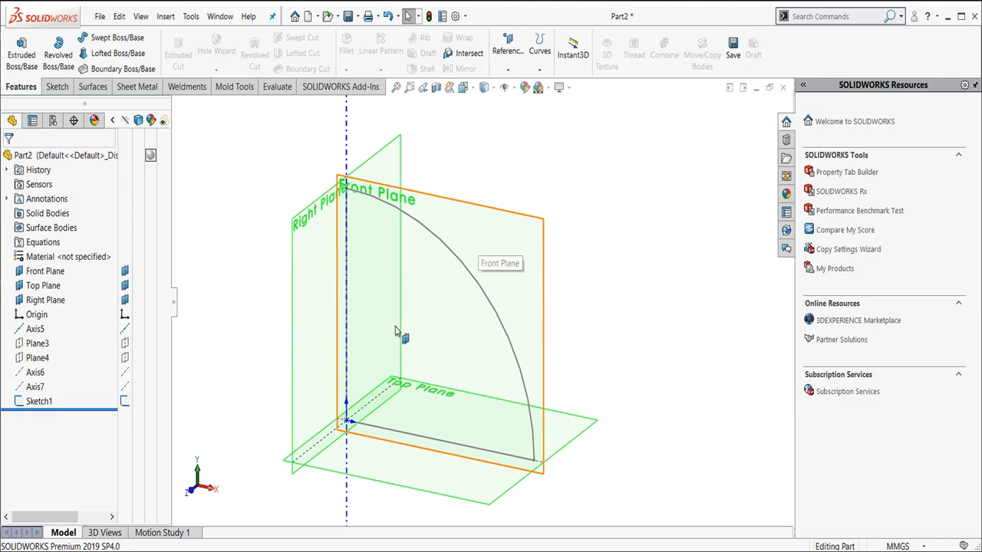
mouse_move(300, 185)
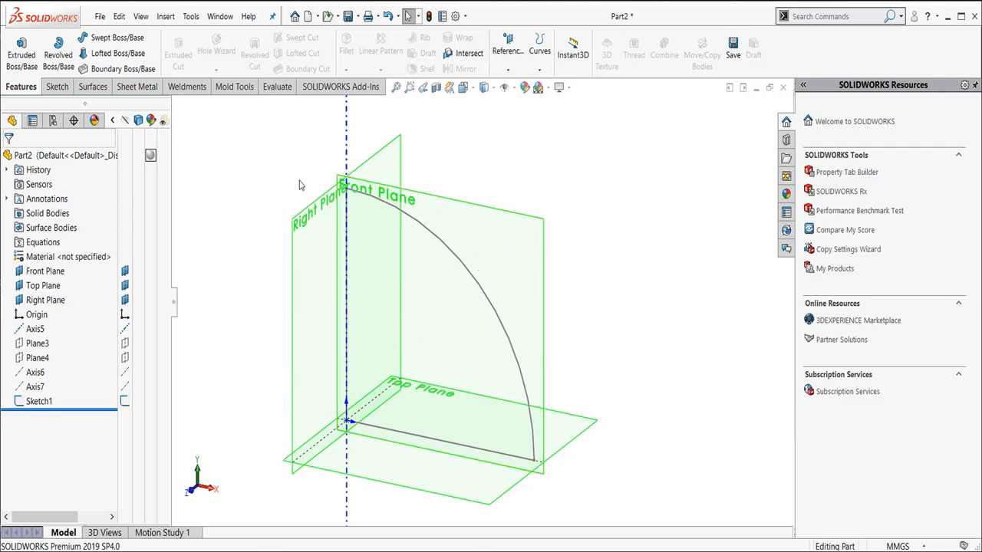
Step: Edit Sketch1 and offset the quarter-arc inward by 0.5 mm
right_click(40, 402)
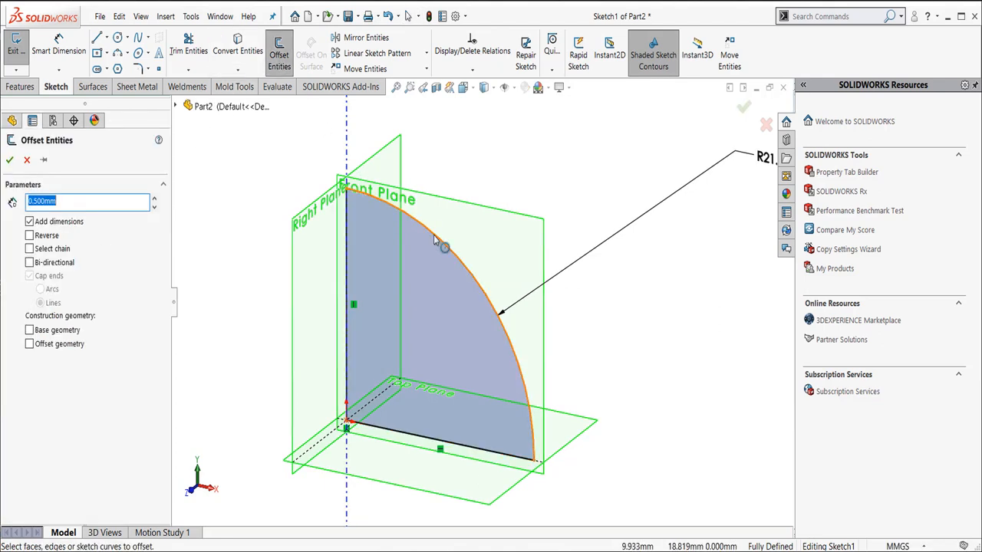
left_click(30, 276)
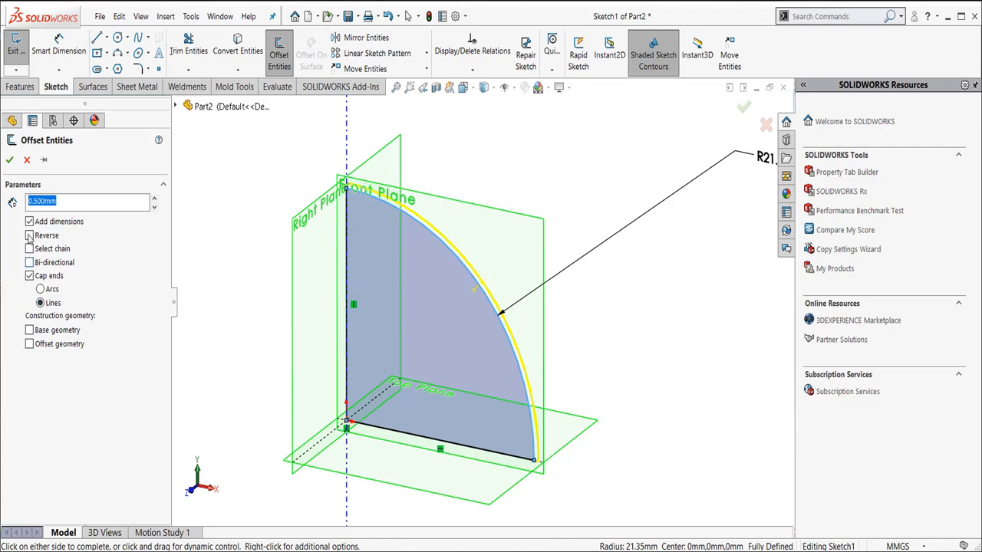
left_click(29, 248)
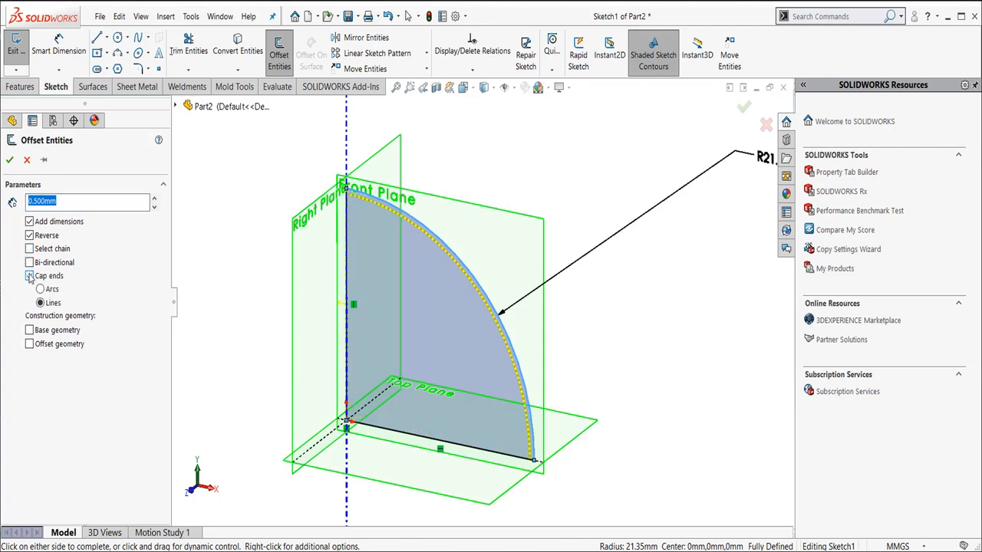
left_click(29, 276)
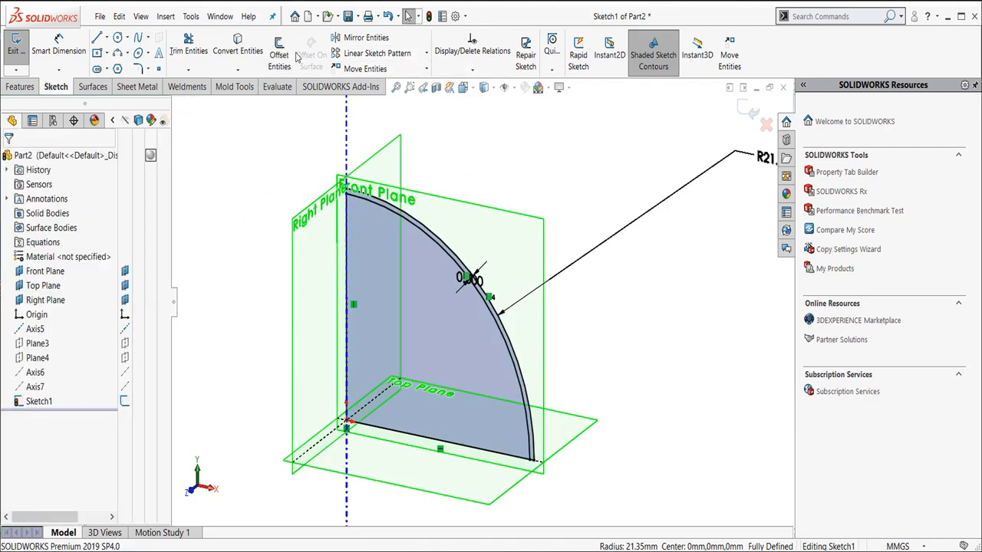
Step: Add a second 0.5 mm inward offset arc with capped ends
left_click(279, 50)
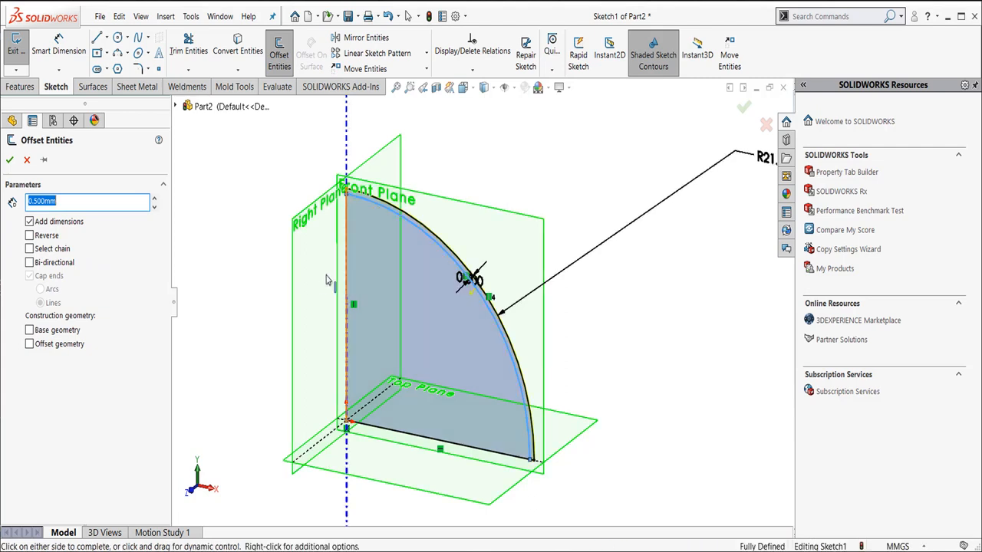
left_click(30, 262)
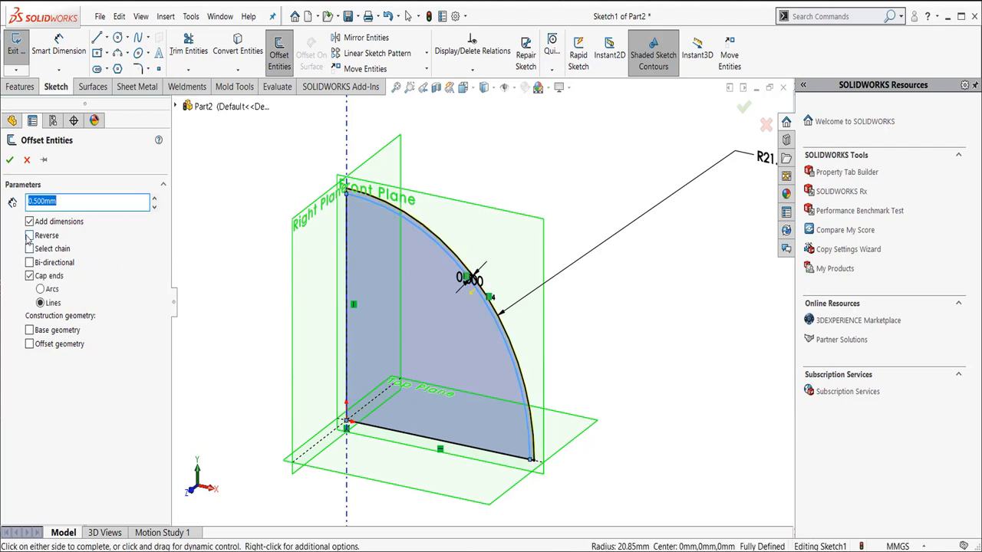
left_click(29, 236)
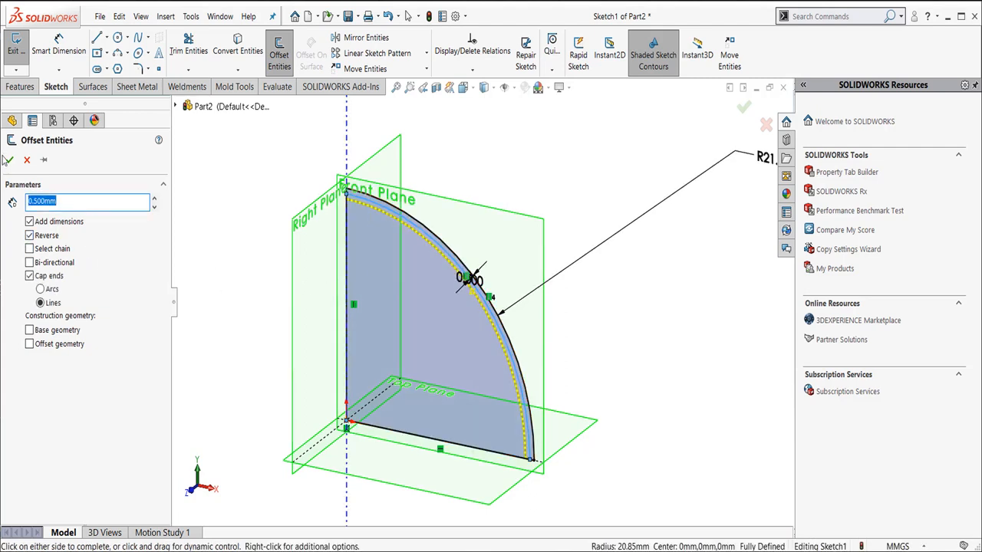
left_click(6, 159)
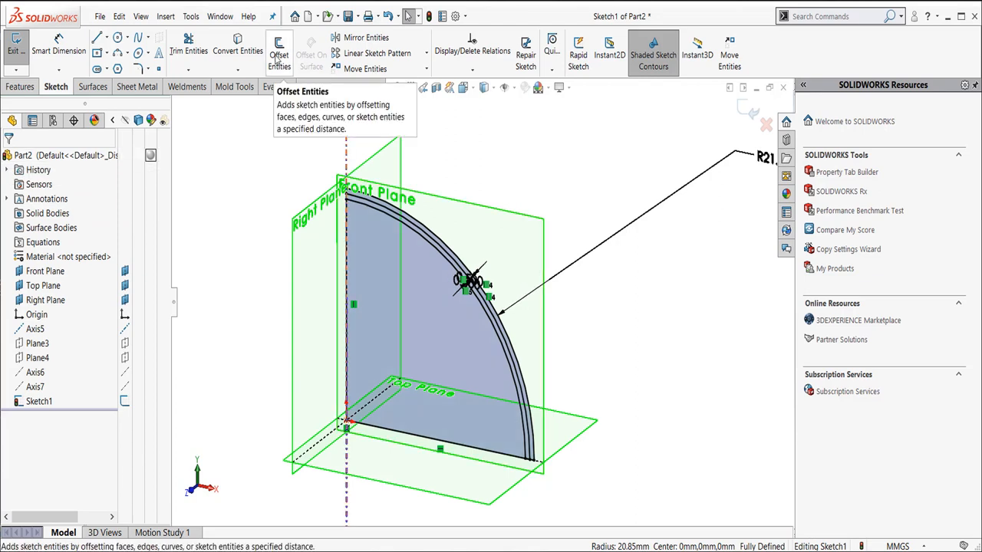
Step: Add a third offset arc at 1 mm inward and leave the sketch
left_click(279, 49)
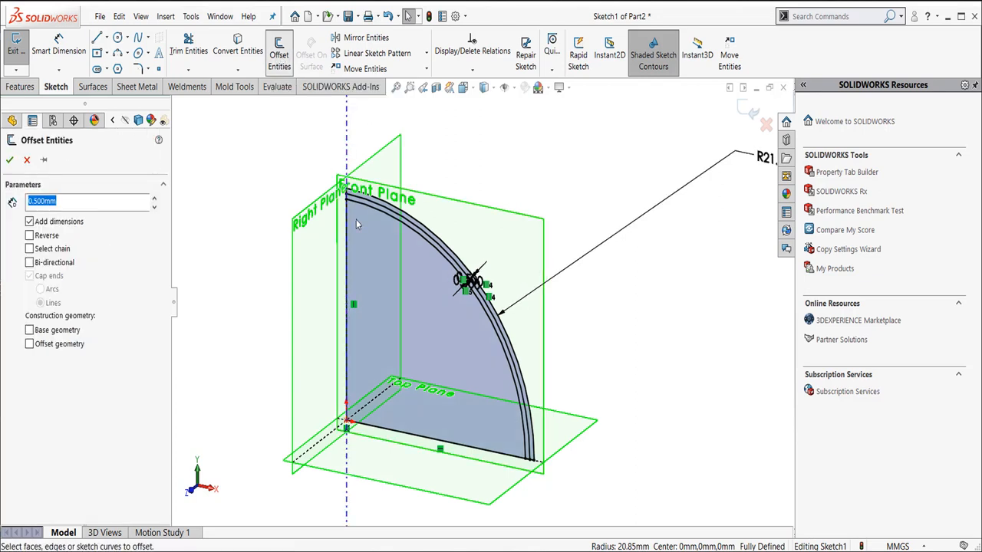
type("1.")
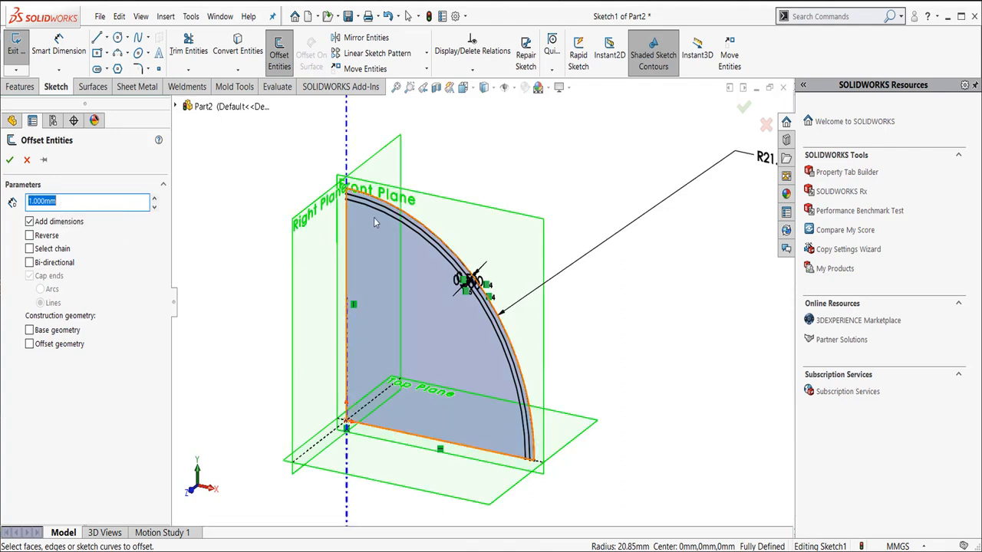
left_click(29, 276)
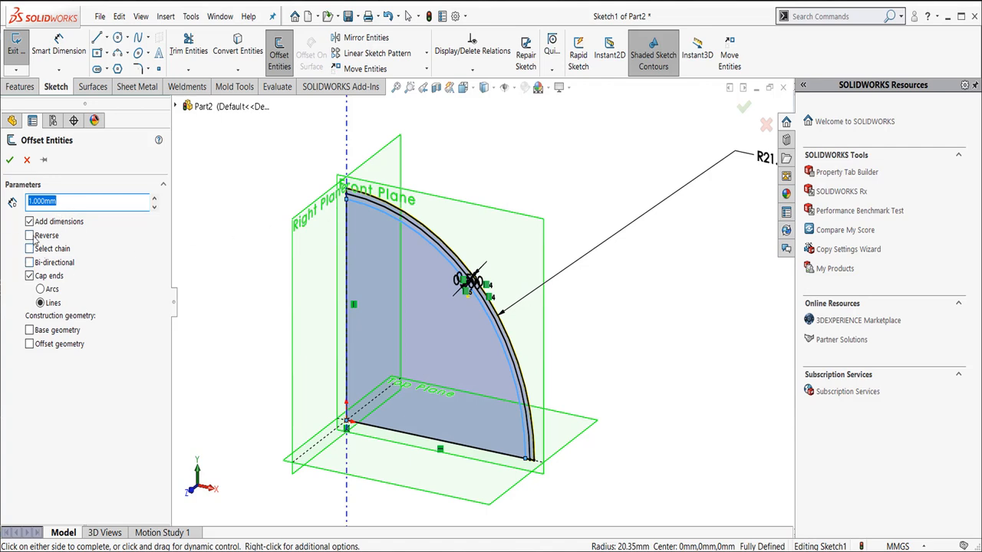
left_click(30, 234)
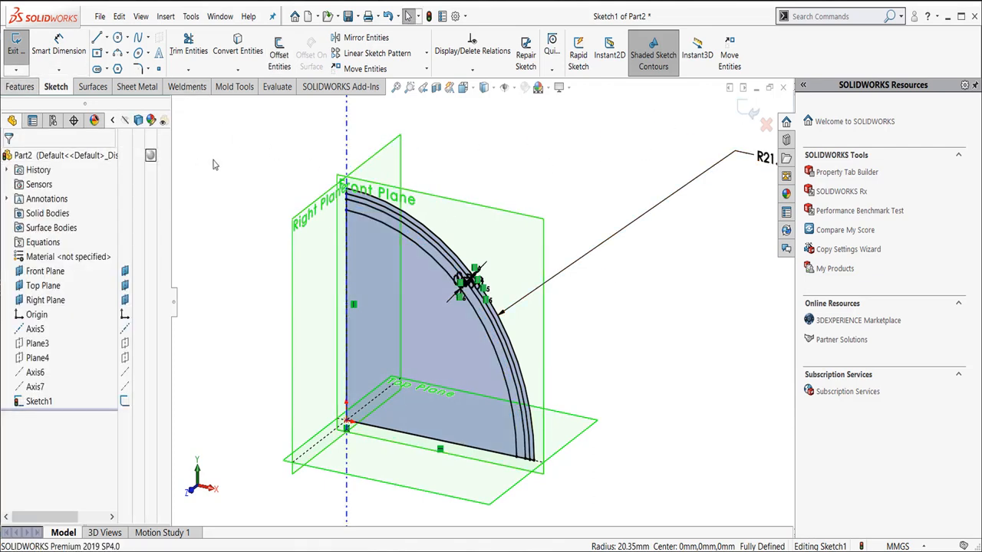
left_click(20, 86)
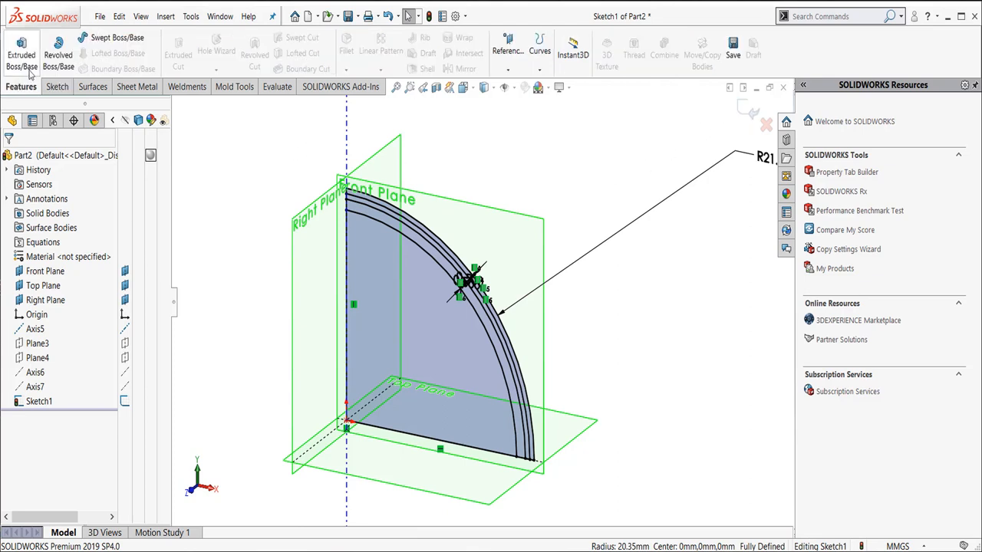
Step: Start a Revolved Boss/Base of Sketch1 about Axis5 through 360°
left_click(59, 52)
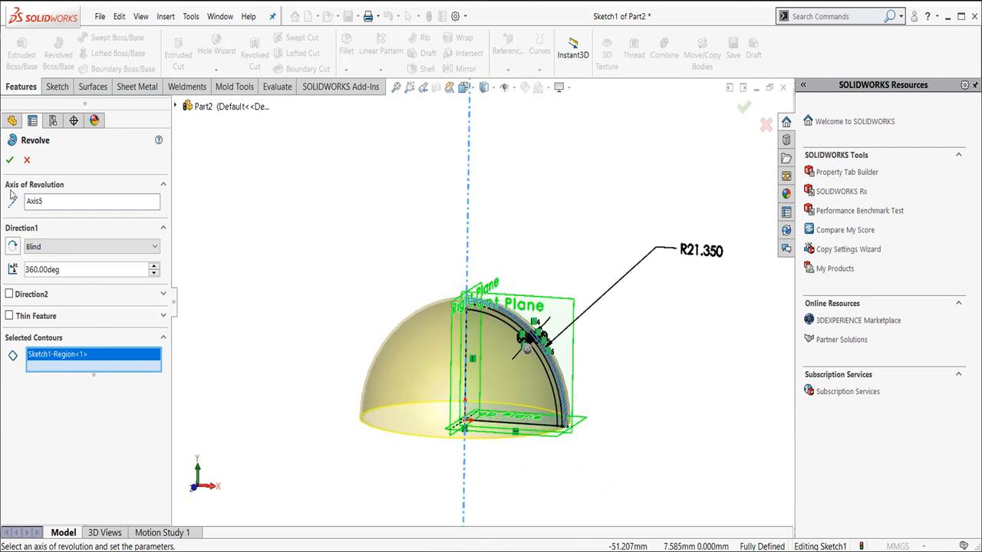
Step: Accept Revolve4 as the outer hemisphere and reach its shared Sketch1
left_click(9, 159)
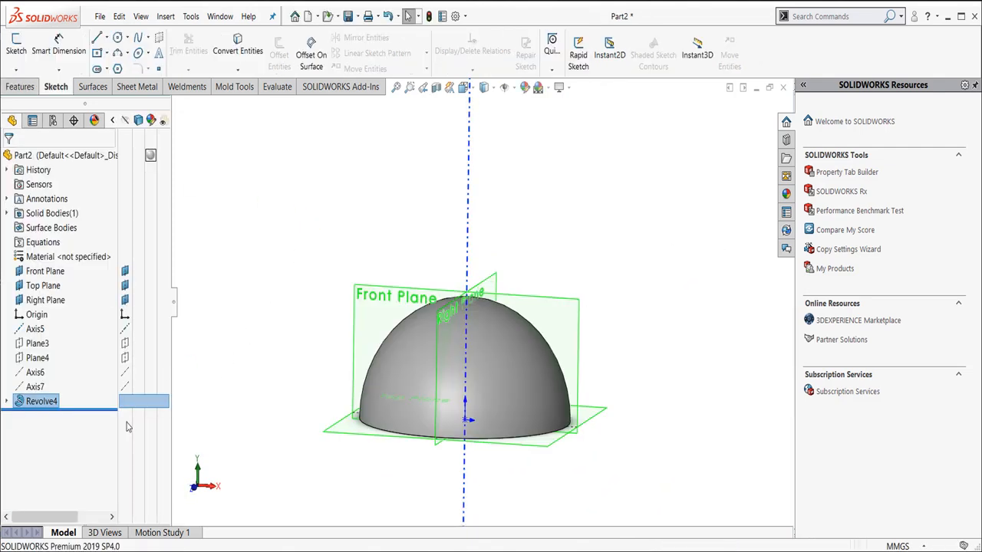
left_click(6, 400)
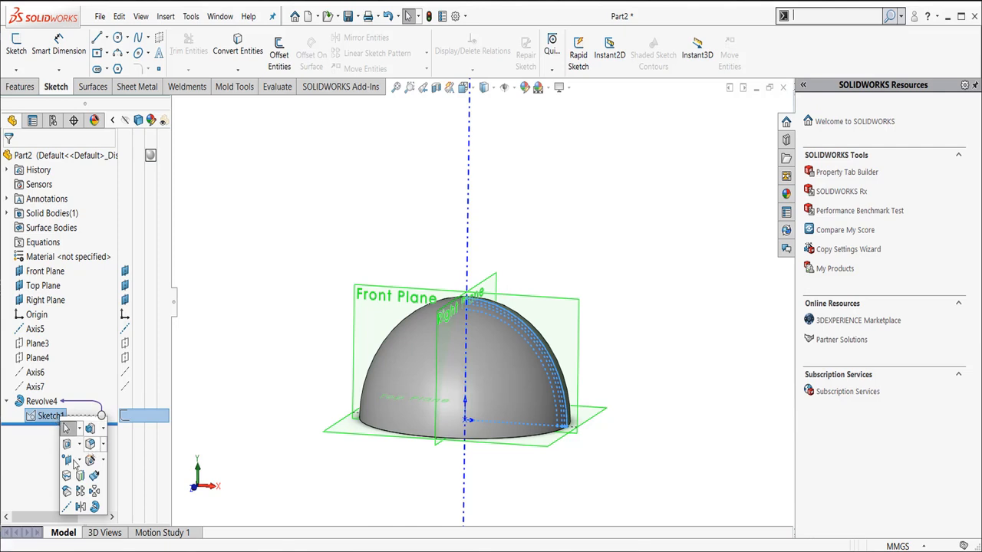
mouse_move(80, 508)
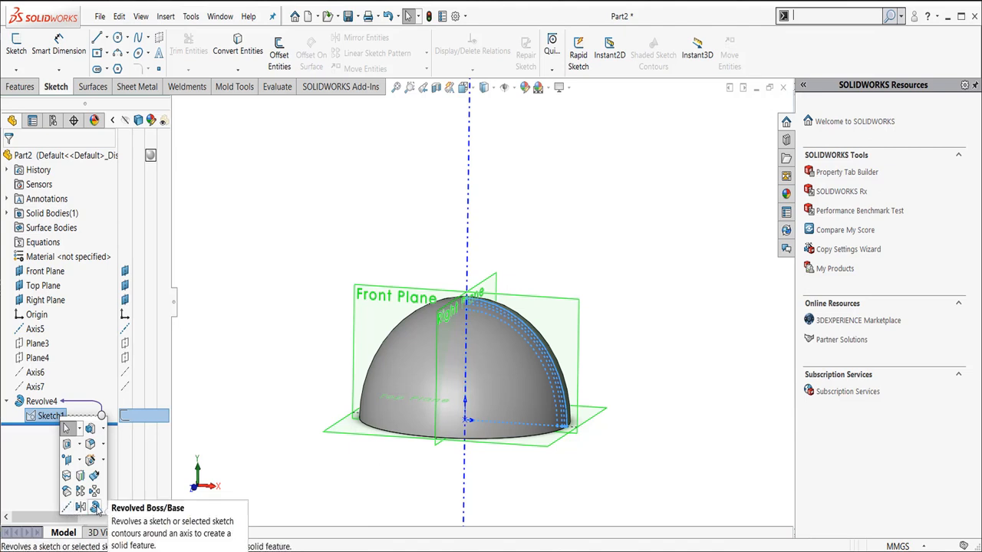
Step: Revolve an inner ring region of Sketch1 about the axis as Revolve5
left_click(95, 507)
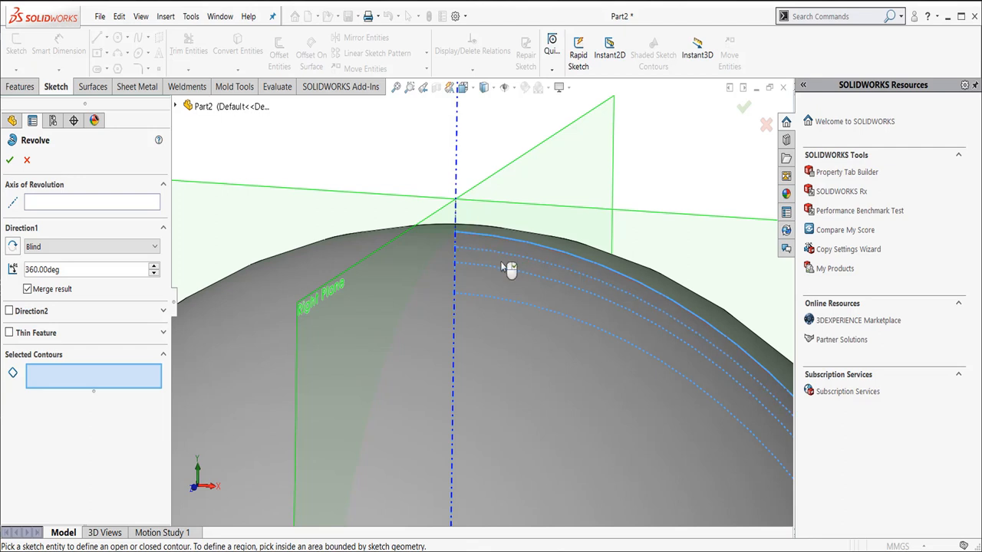
left_click(510, 269)
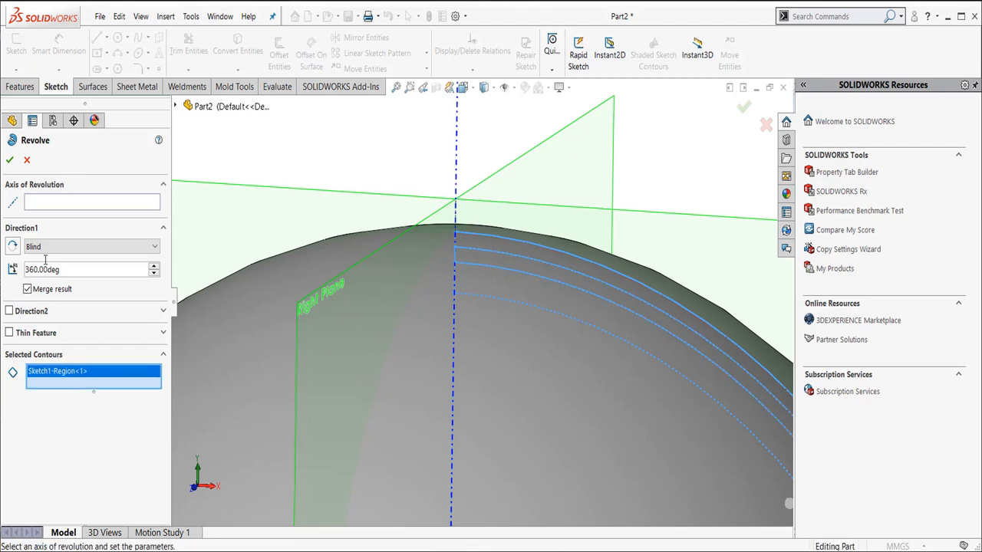
left_click(451, 146)
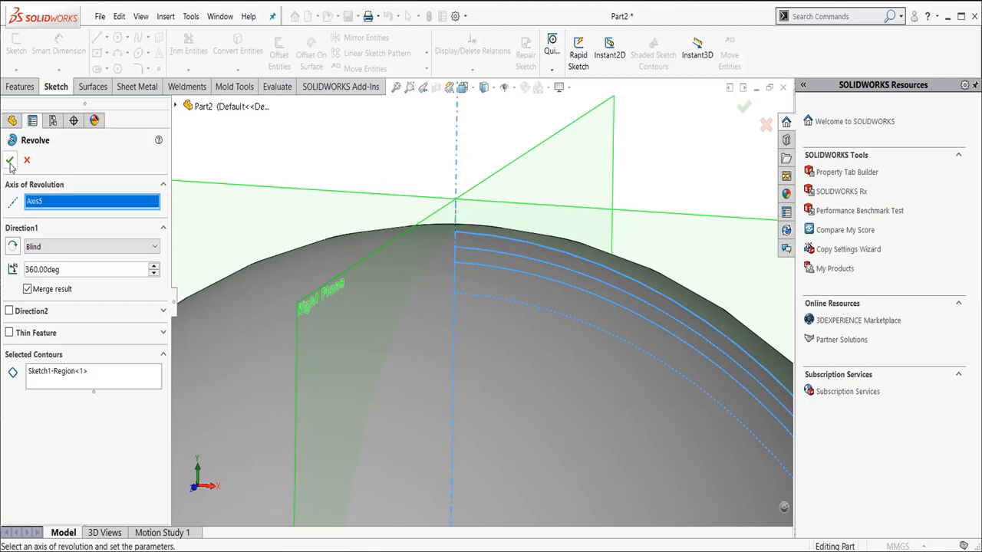
left_click(10, 159)
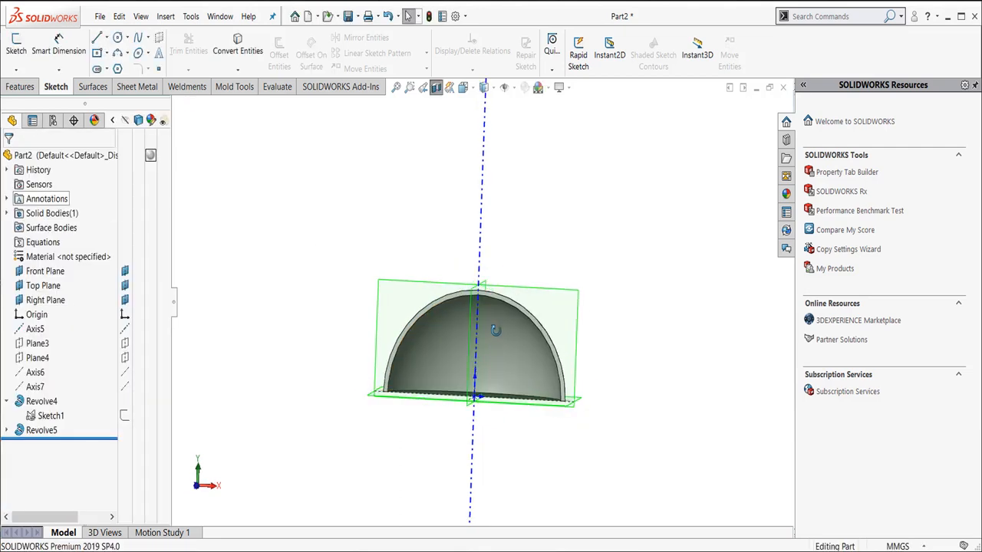
Step: Edit Revolve5 with Merge result off so the inner layer is a separate body
left_click(49, 414)
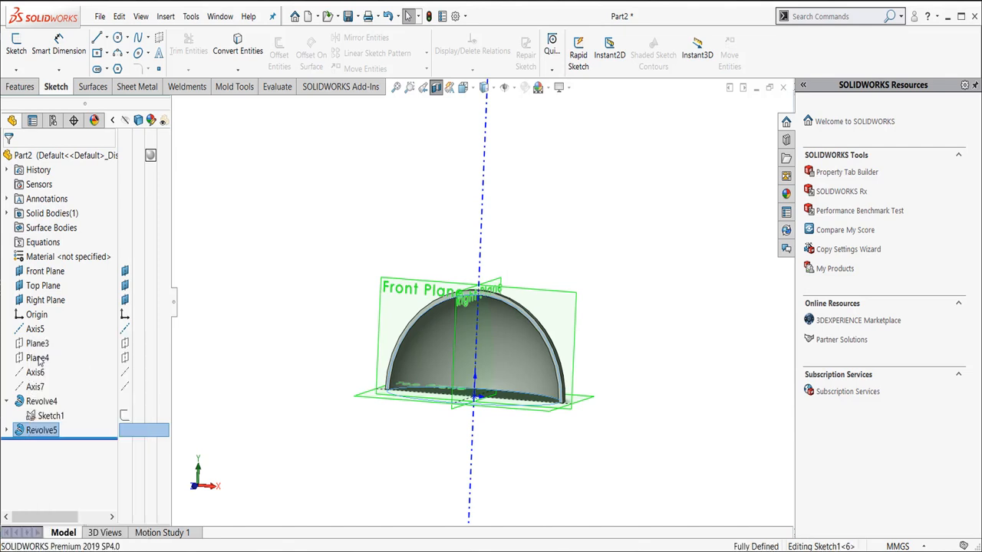
double_click(40, 430)
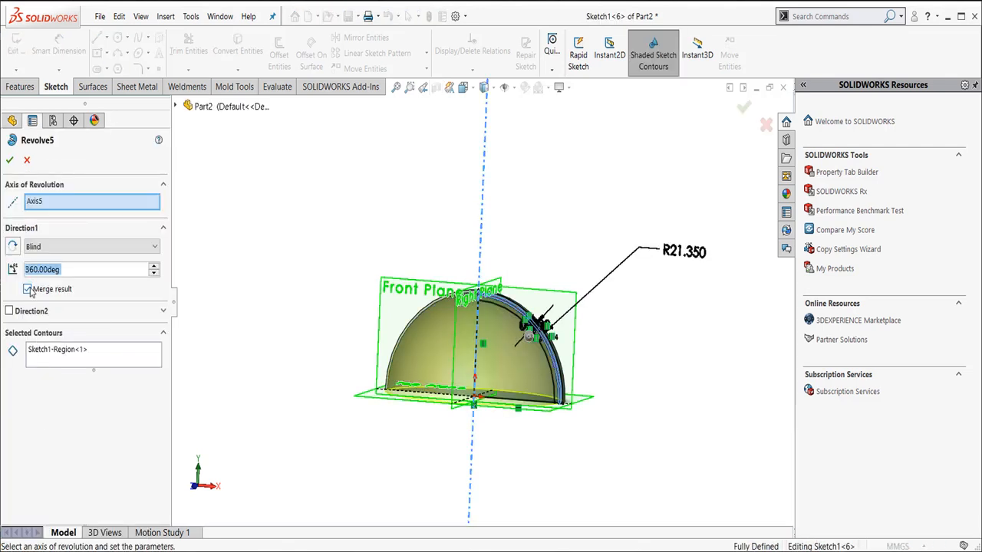
left_click(9, 160)
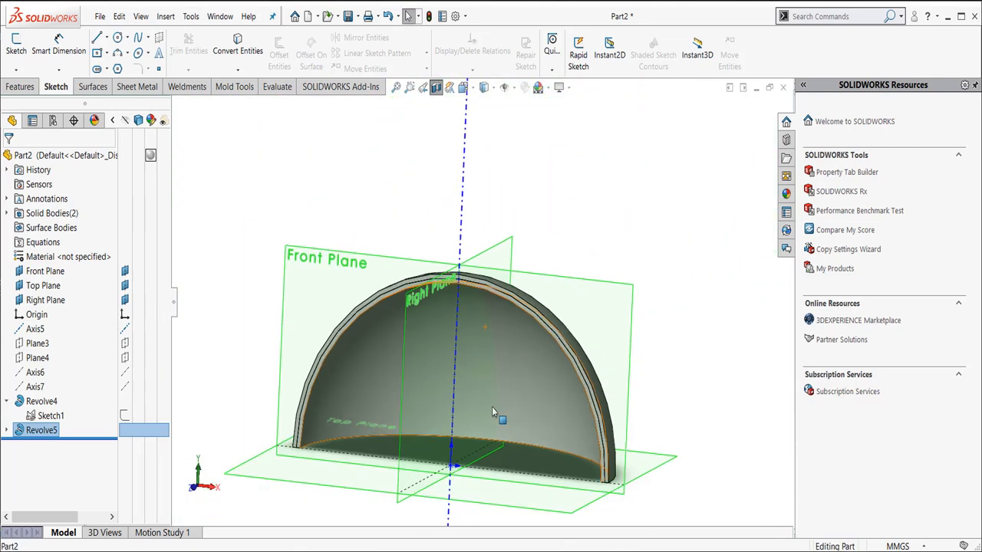
Step: Raise the shaded image quality resolution in Document Properties
left_click(467, 15)
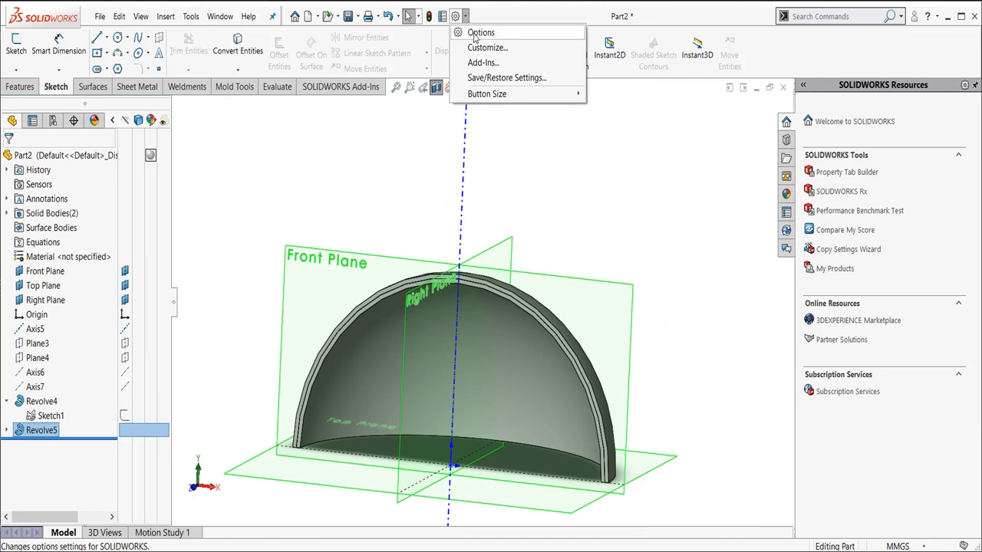
left_click(481, 33)
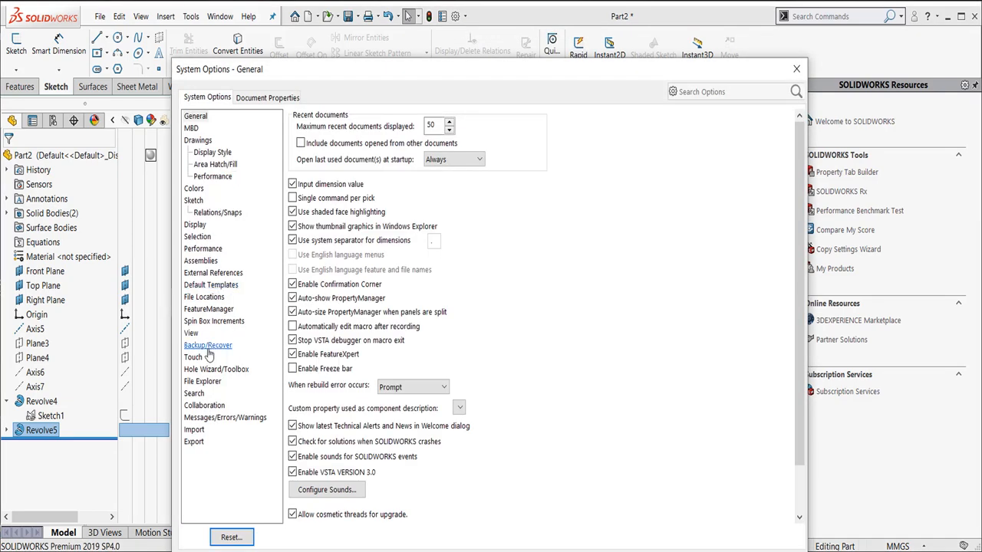
left_click(267, 98)
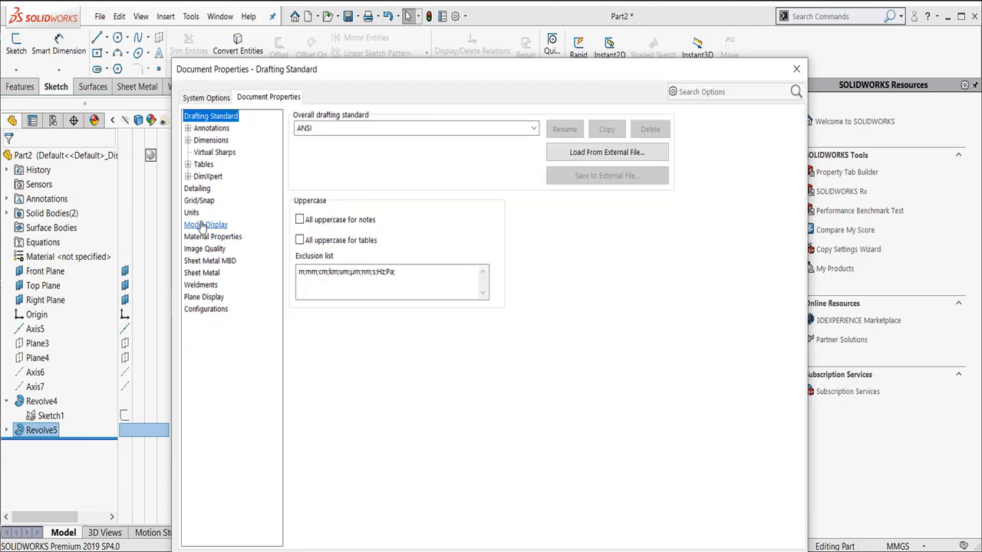
left_click(204, 248)
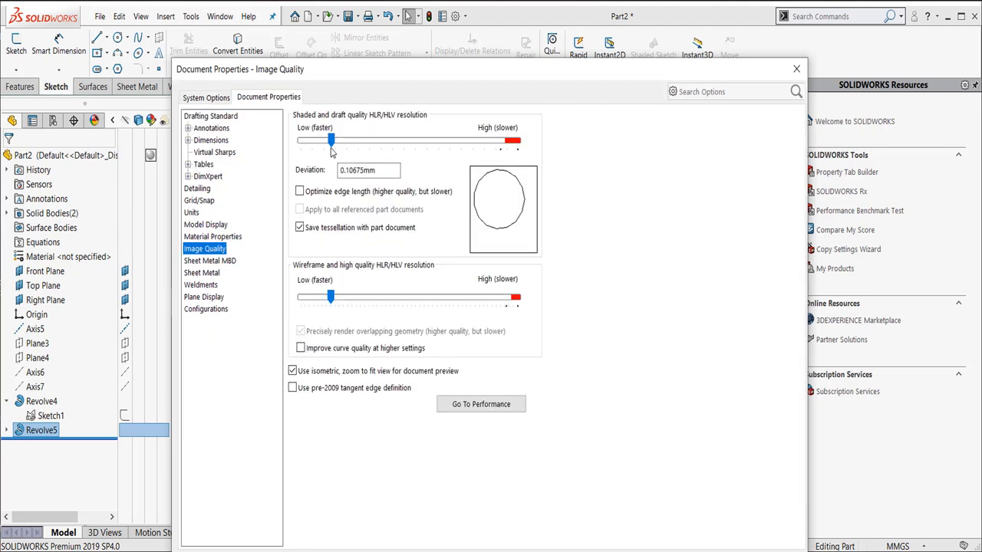
left_click_drag(332, 141, 503, 141)
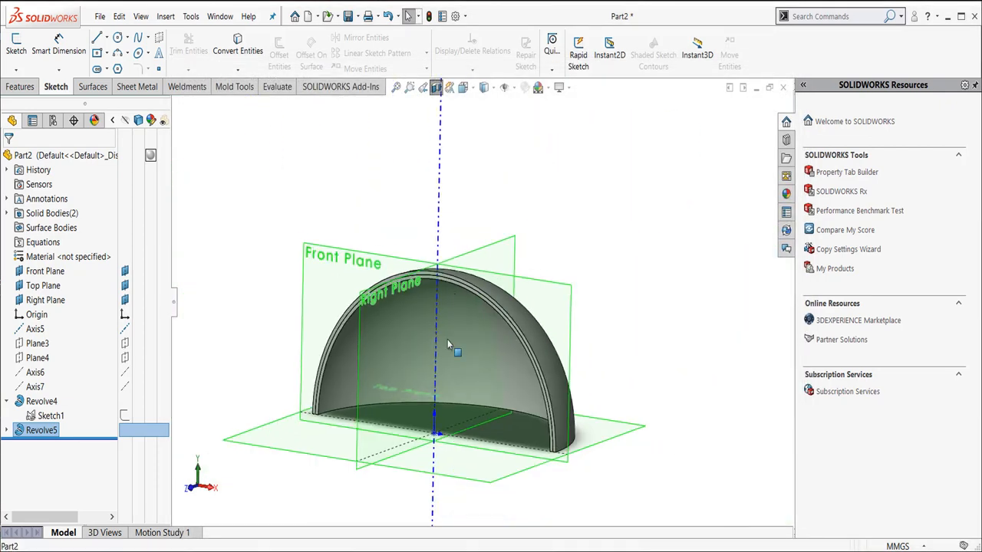
mouse_move(345, 248)
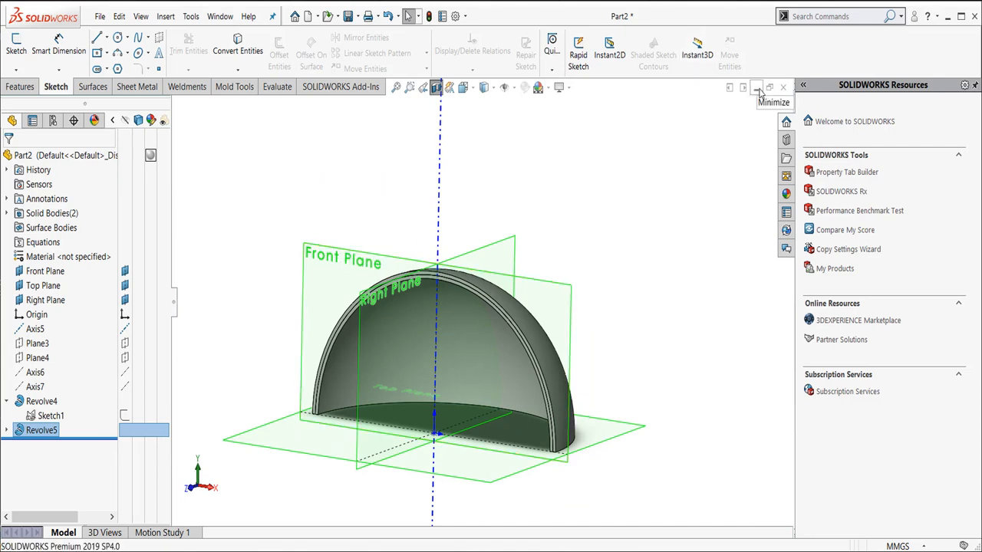
mouse_move(492, 183)
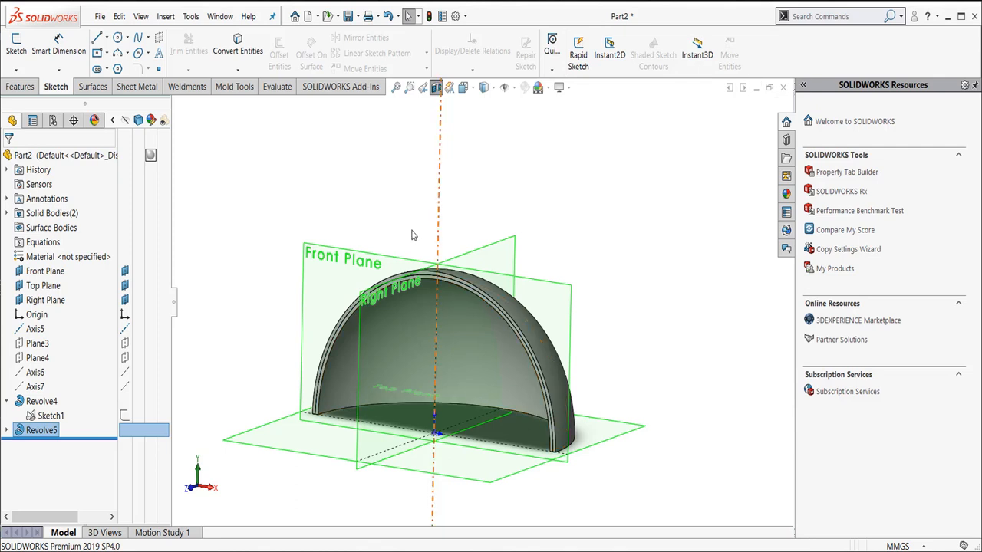
left_click(506, 402)
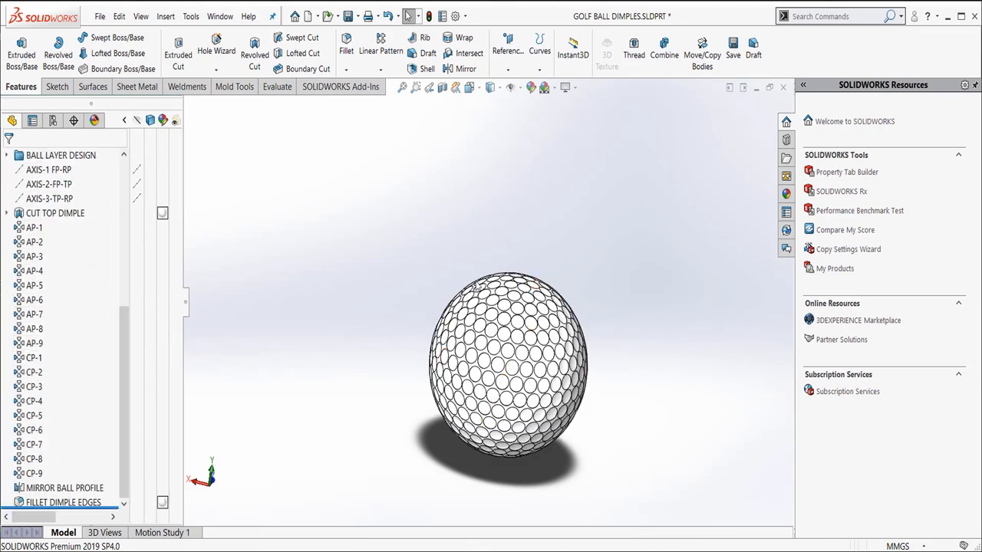
Step: Roll the dimples part back to the plain hemisphere and show the layer design axes
left_click(61, 155)
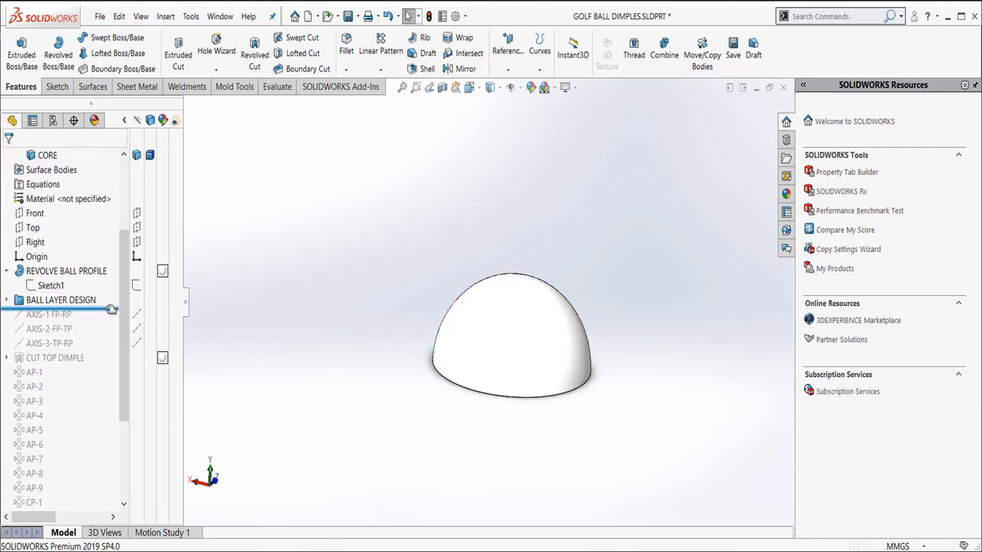
left_click(49, 315)
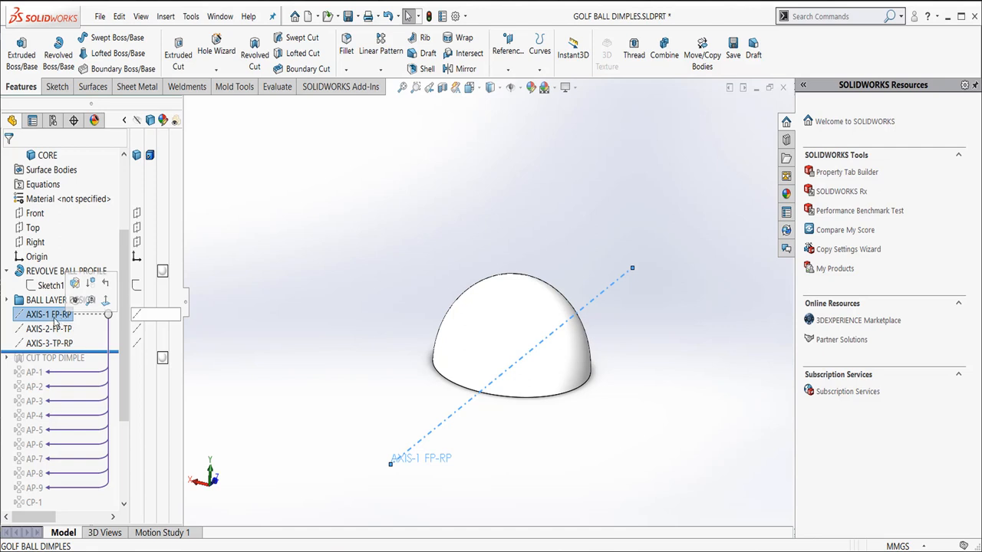
left_click(50, 315)
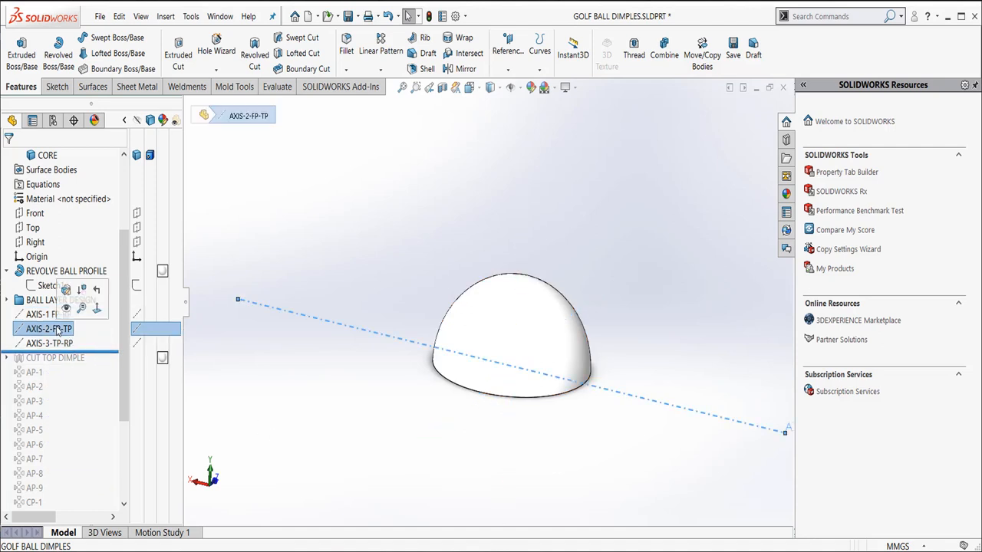
Step: Rename the second axis AXIS-2-FP-TP2 and display the first axis
double_click(49, 329)
type("2")
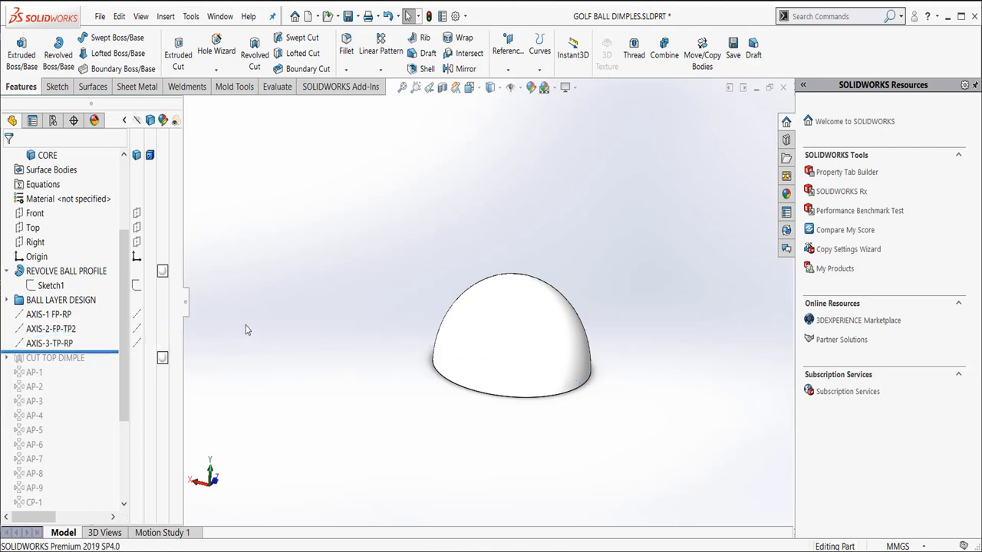
left_click(49, 315)
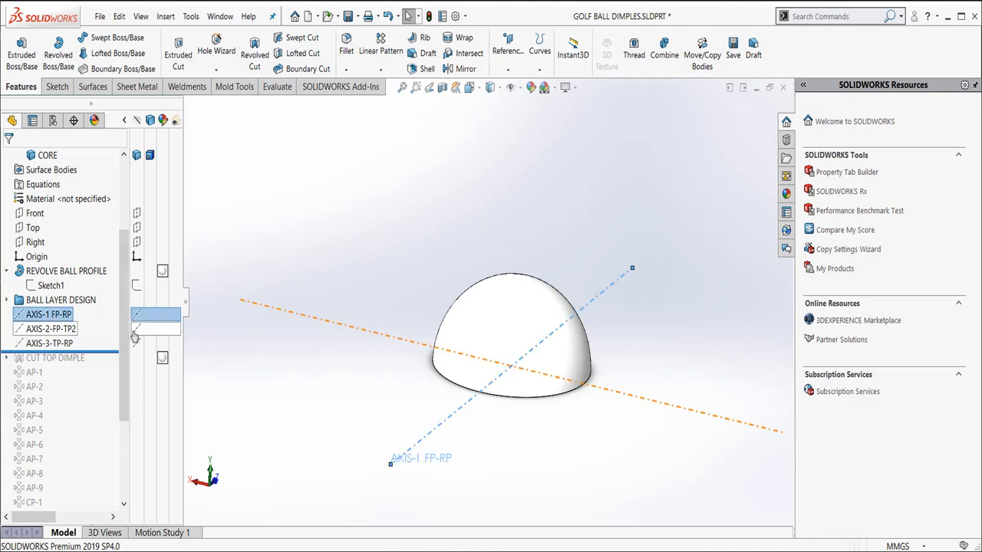
left_click(50, 344)
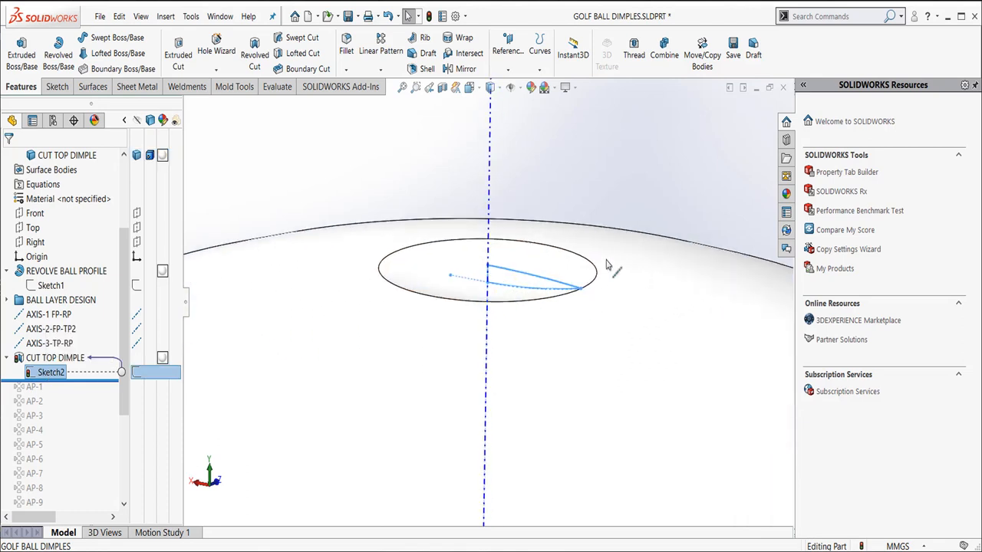
mouse_move(402, 229)
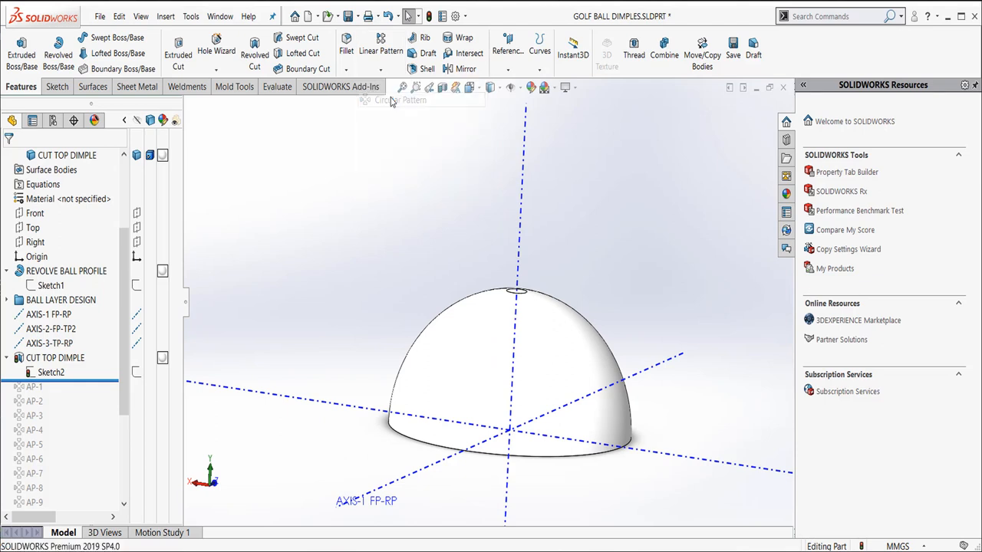
left_click(399, 100)
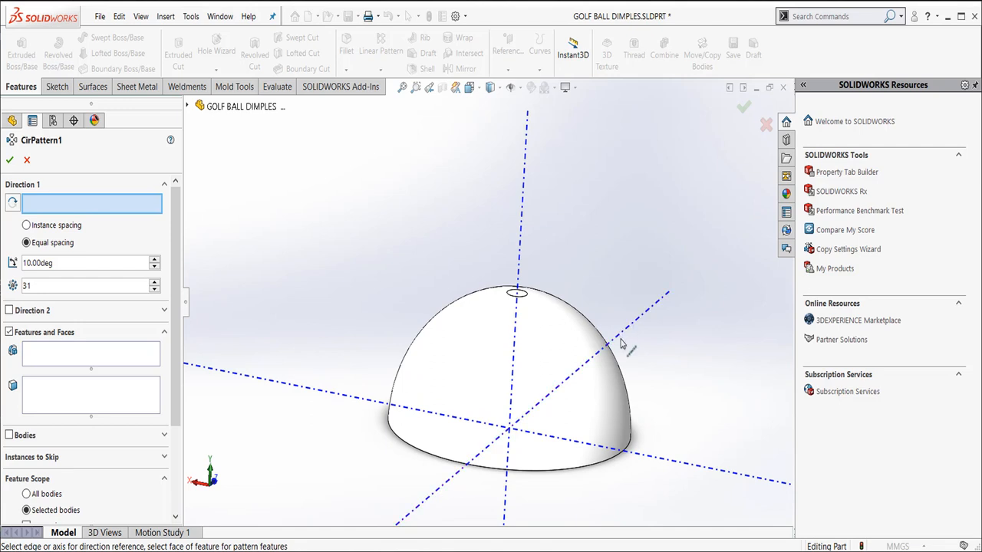
left_click(622, 345)
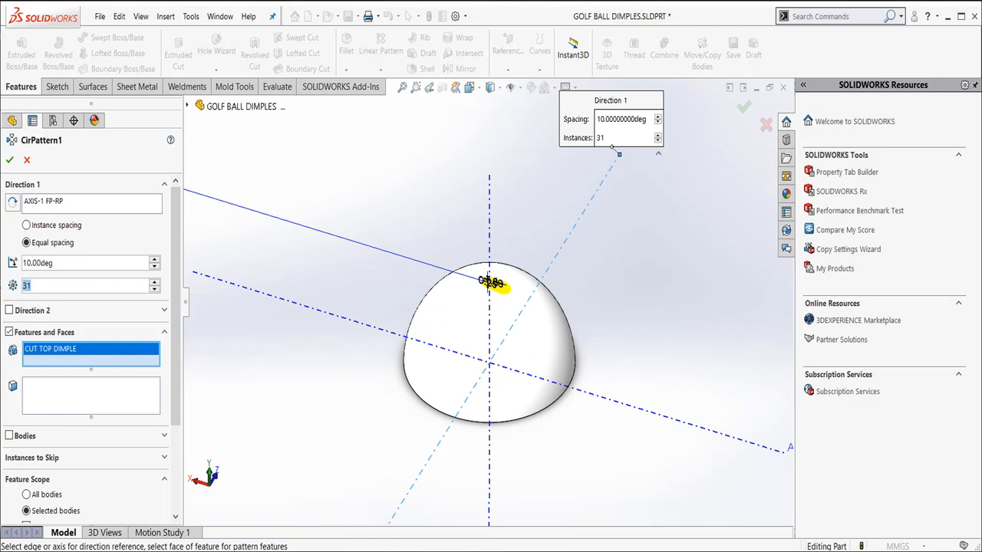
type("9")
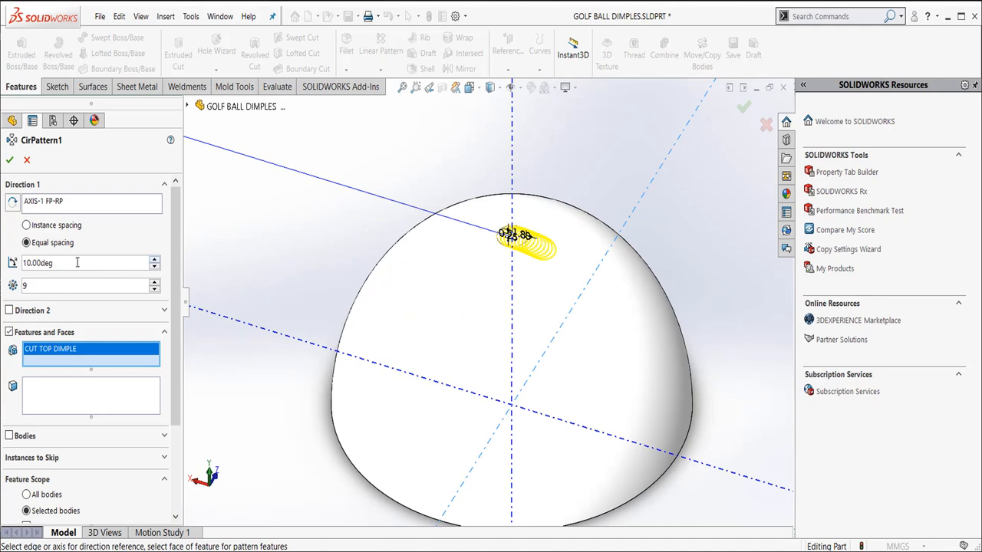
type("90")
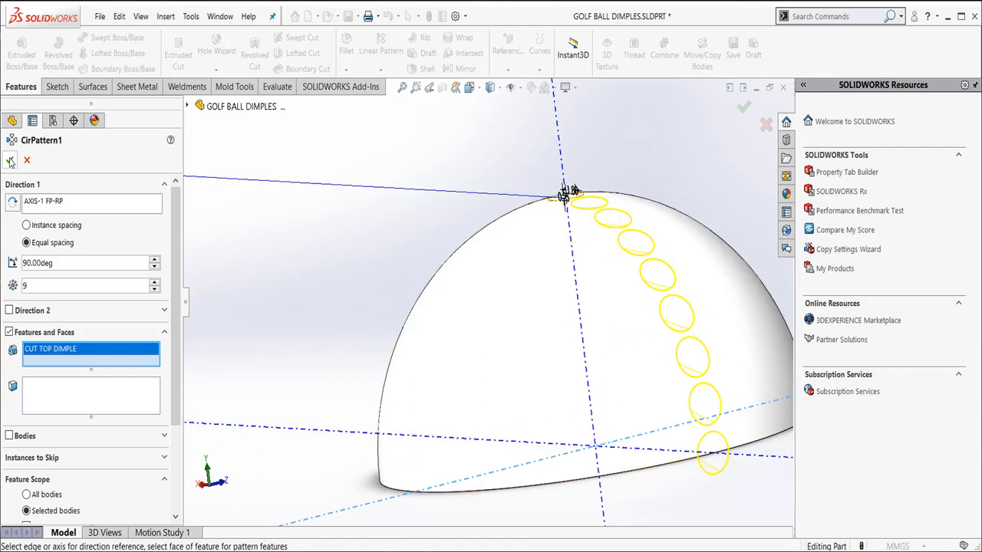
mouse_move(26, 160)
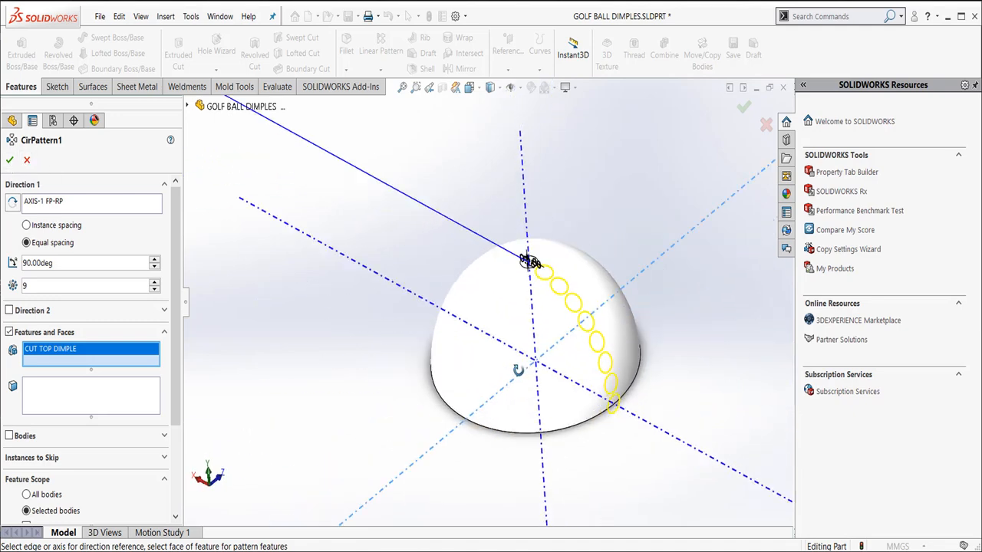
mouse_move(531, 261)
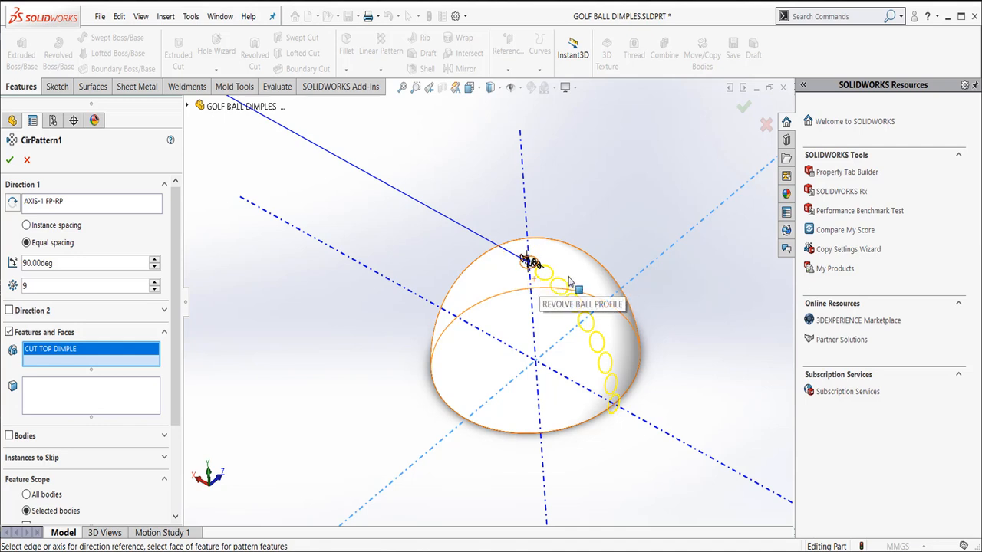
mouse_move(580, 253)
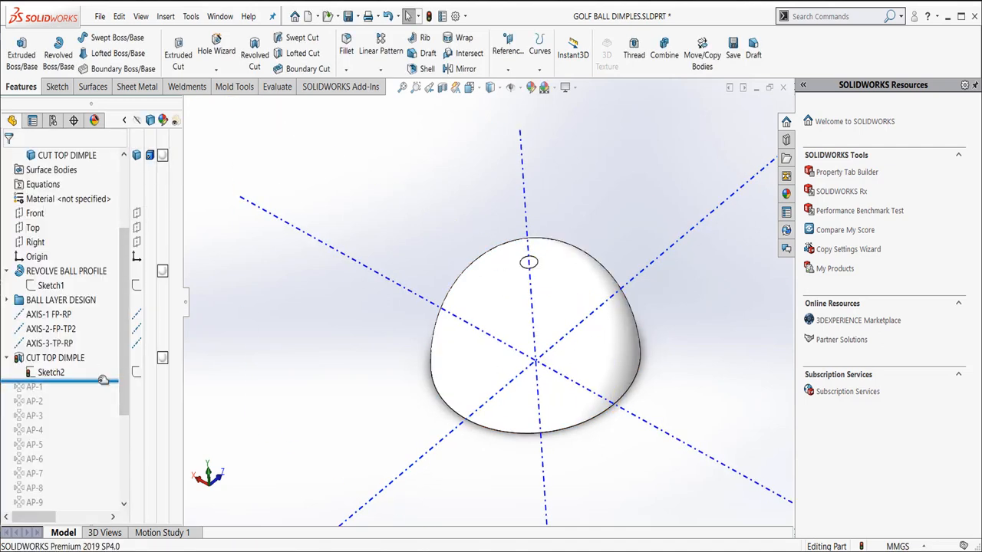
Step: Roll forward to include the AP-1 dimple pattern and review its settings
left_click(34, 387)
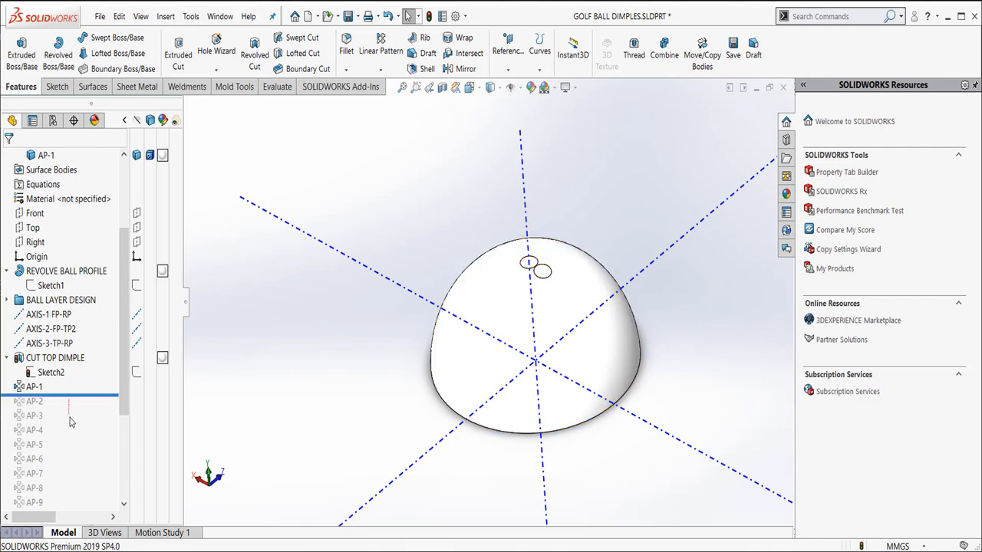
left_click(34, 387)
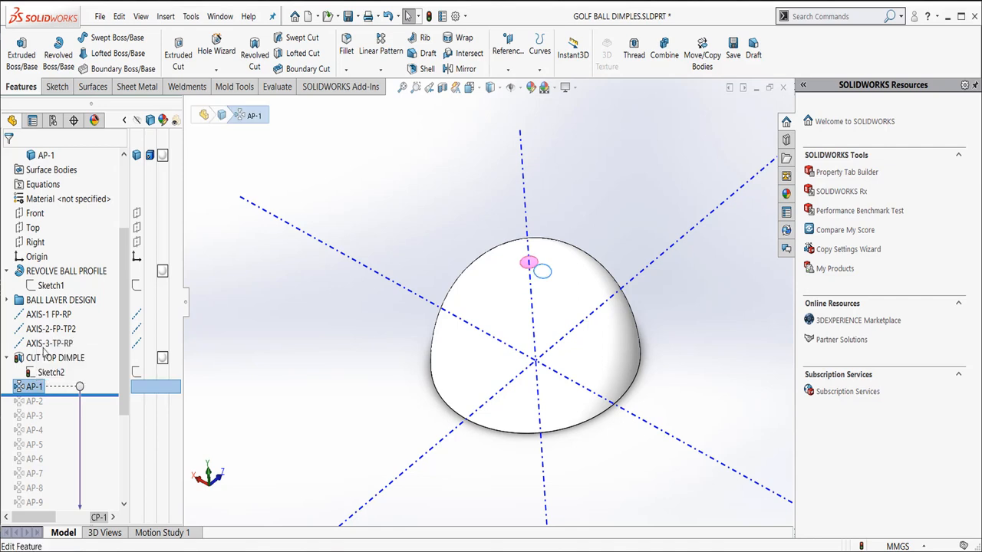
double_click(34, 387)
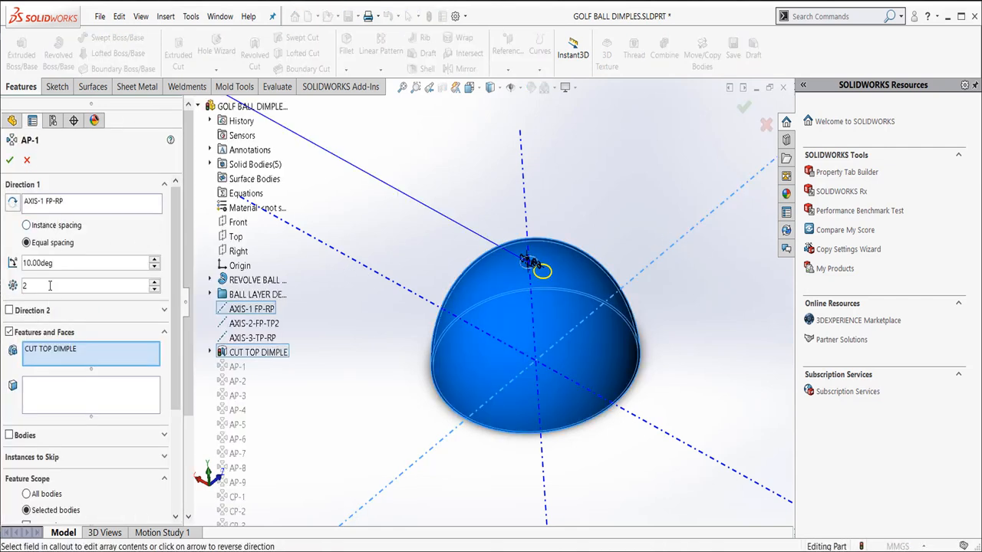
mouse_move(14, 184)
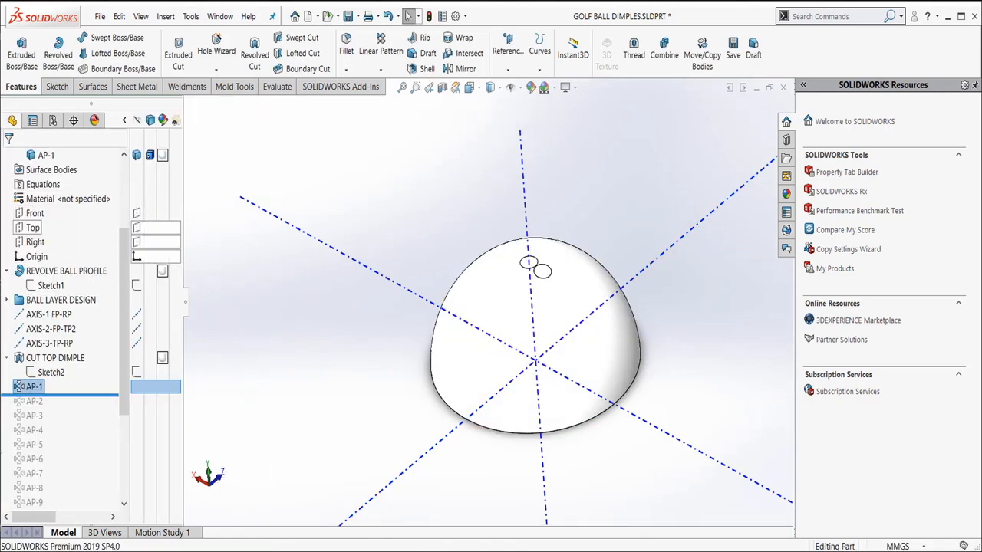
Step: Roll forward through patterns AP-2 to AP-9, forming a dimple row from top to rim
left_click(34, 402)
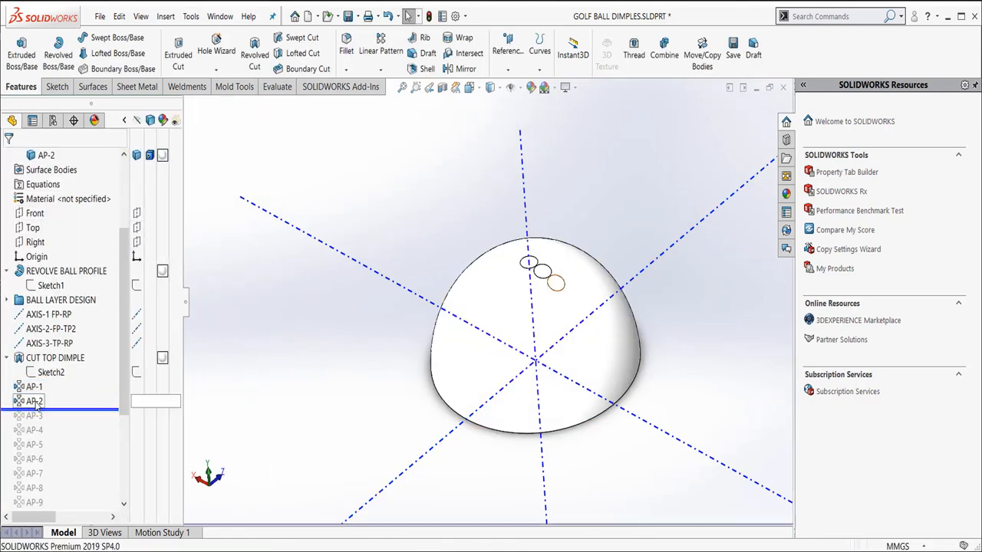
left_click(55, 358)
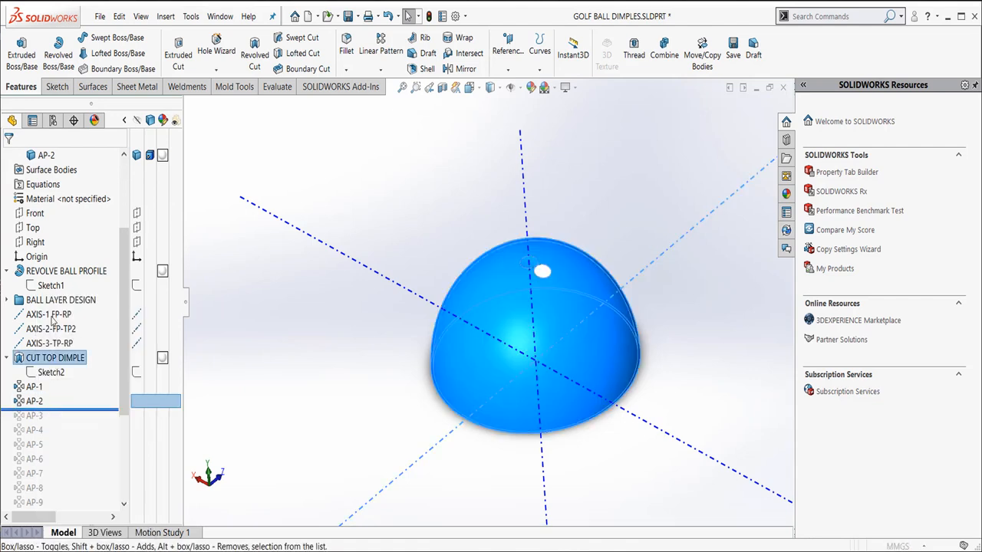
double_click(34, 401)
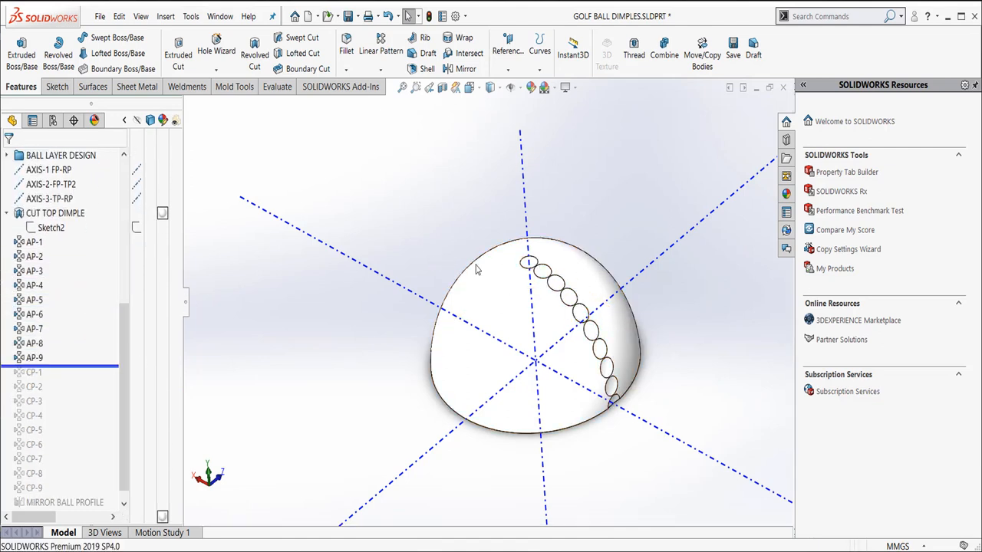
mouse_move(519, 207)
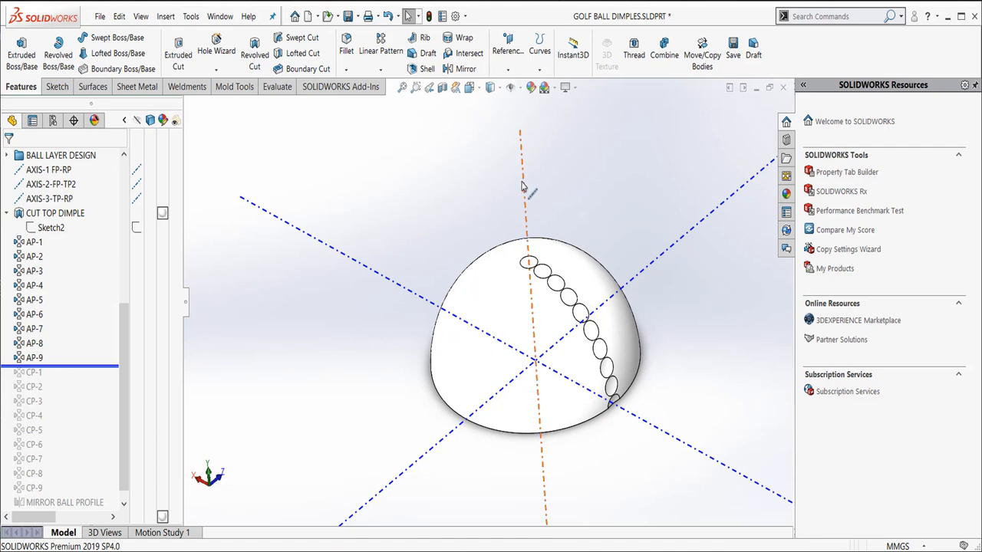
mouse_move(524, 187)
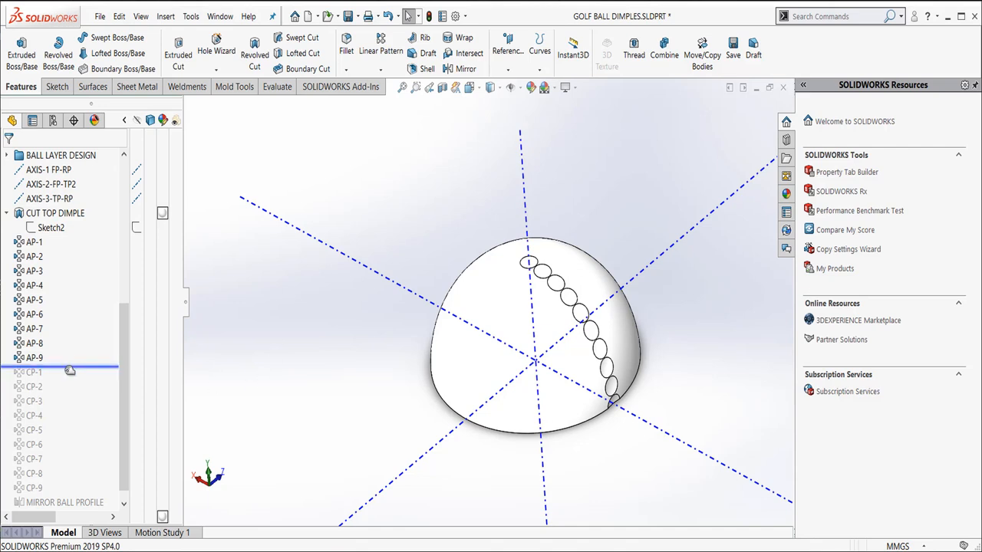
Step: Roll forward through CP-1 and the remaining circular patterns, covering the hemisphere with dimple rings
left_click(34, 373)
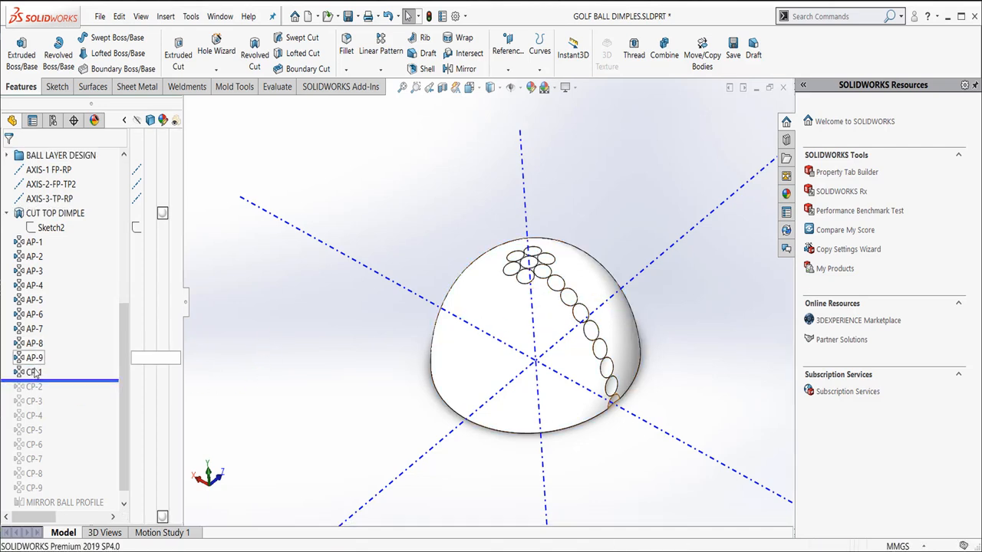
left_click(34, 243)
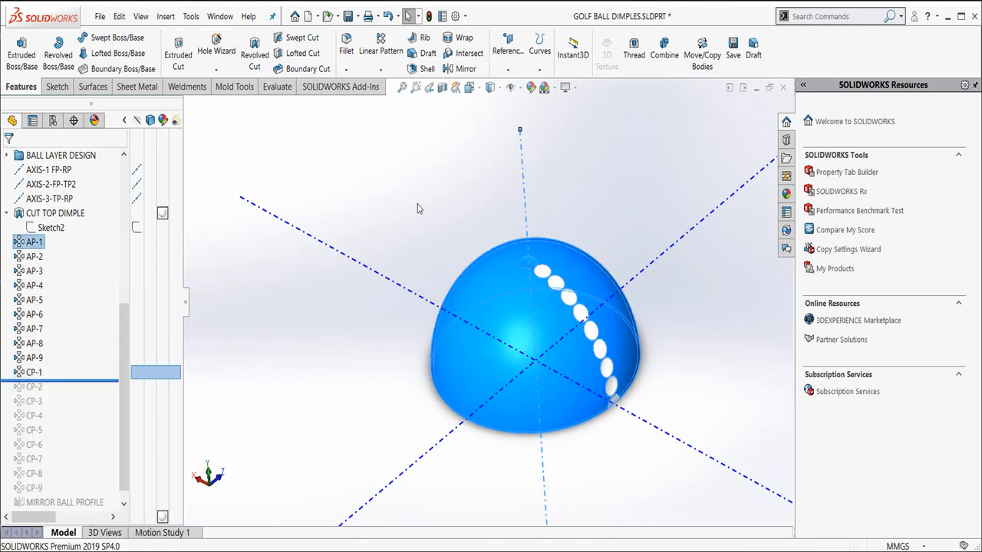
double_click(33, 373)
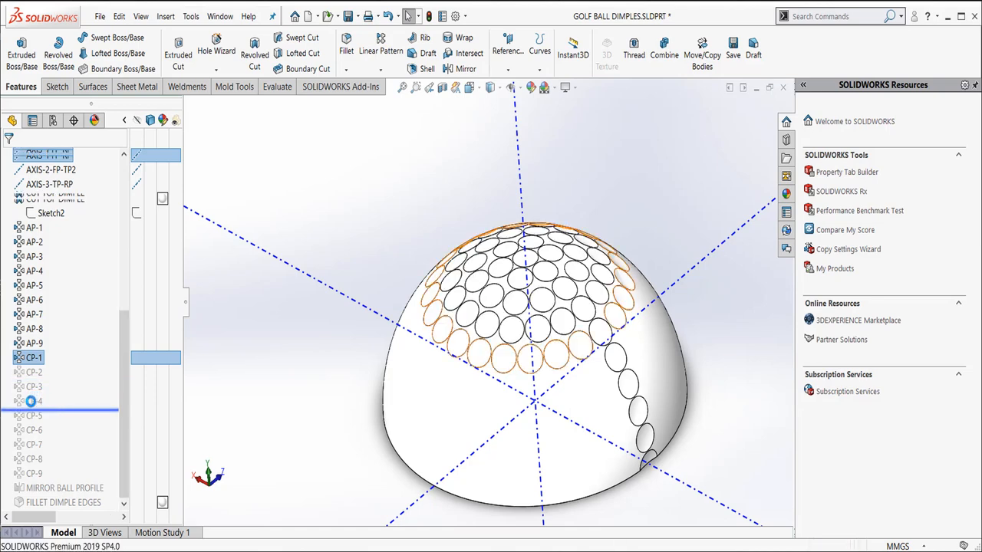
left_click(33, 402)
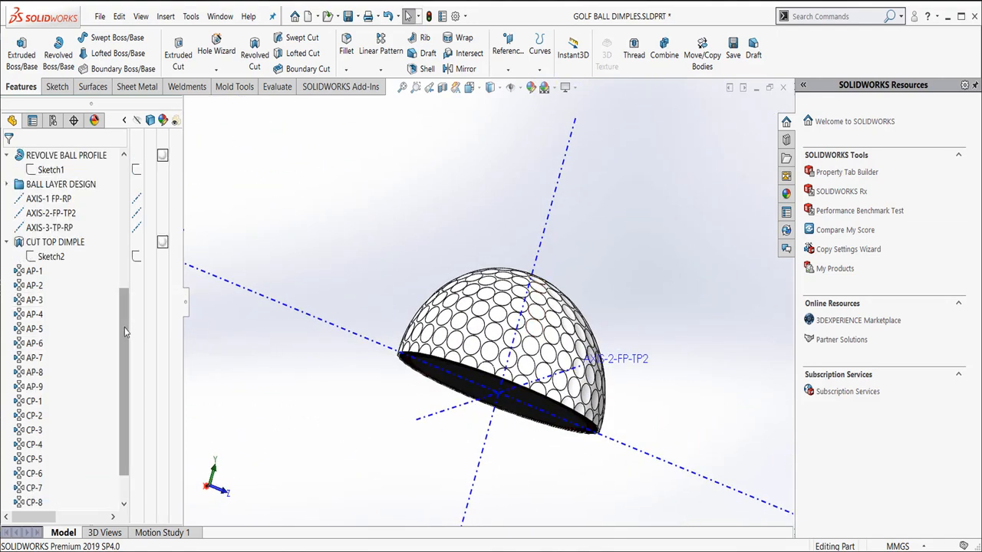
Step: Scroll the FeatureManager tree to reach Mirror Ball Profile and Fillet Dimple Edges
scroll("down", 3)
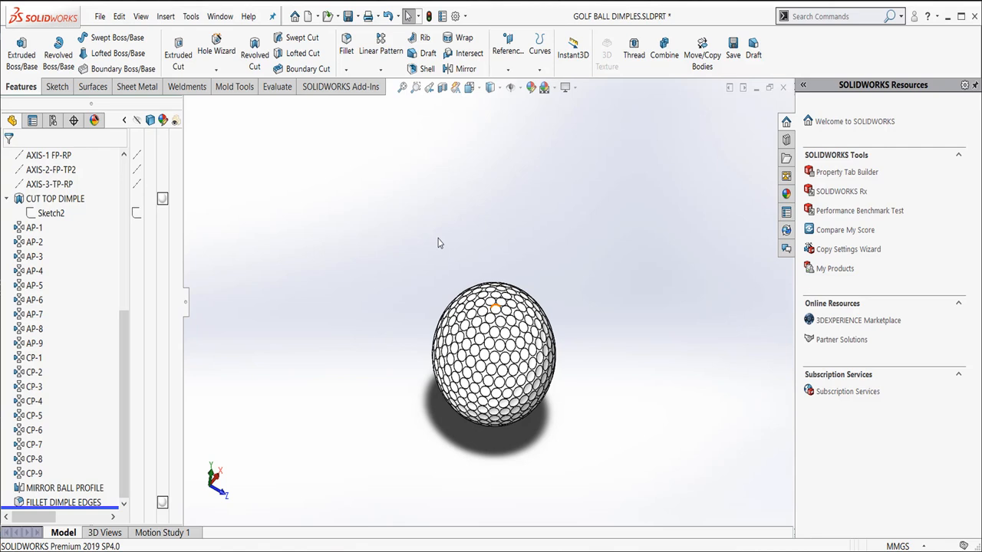
mouse_move(437, 242)
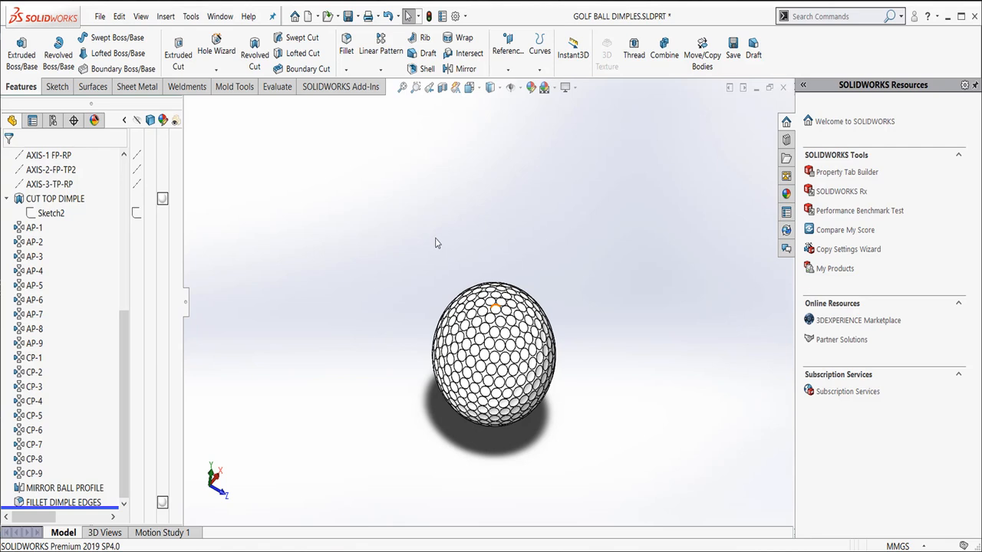